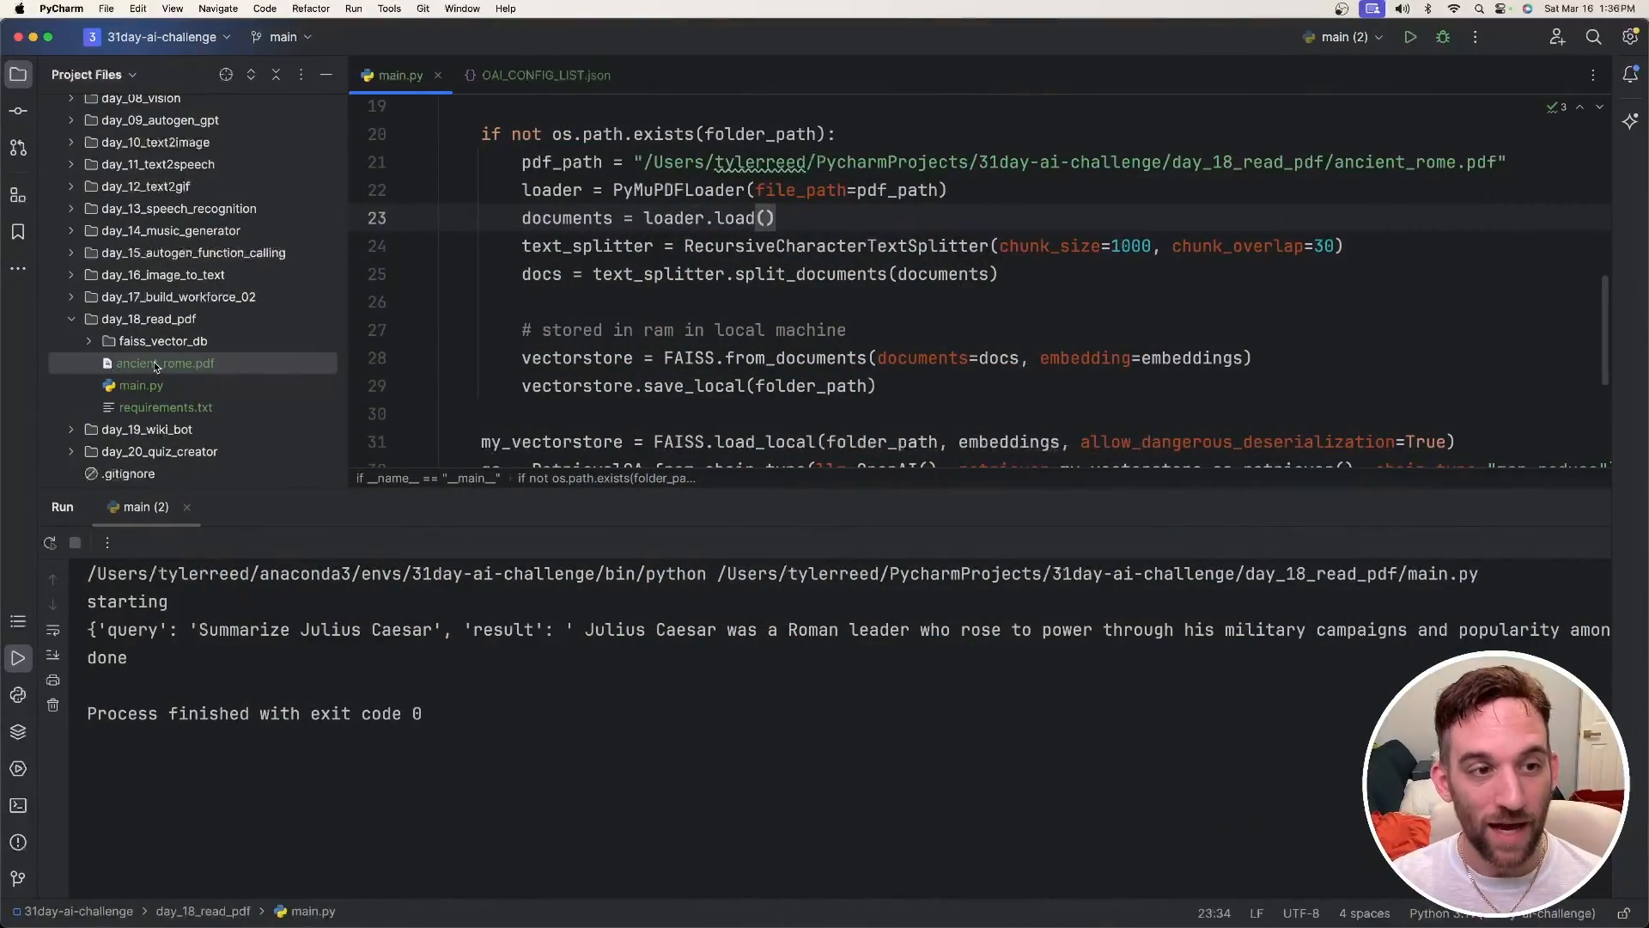
Step: Locate ancient_rome.pdf in the project tree and bring the start of main.py into view
left_click(164, 364)
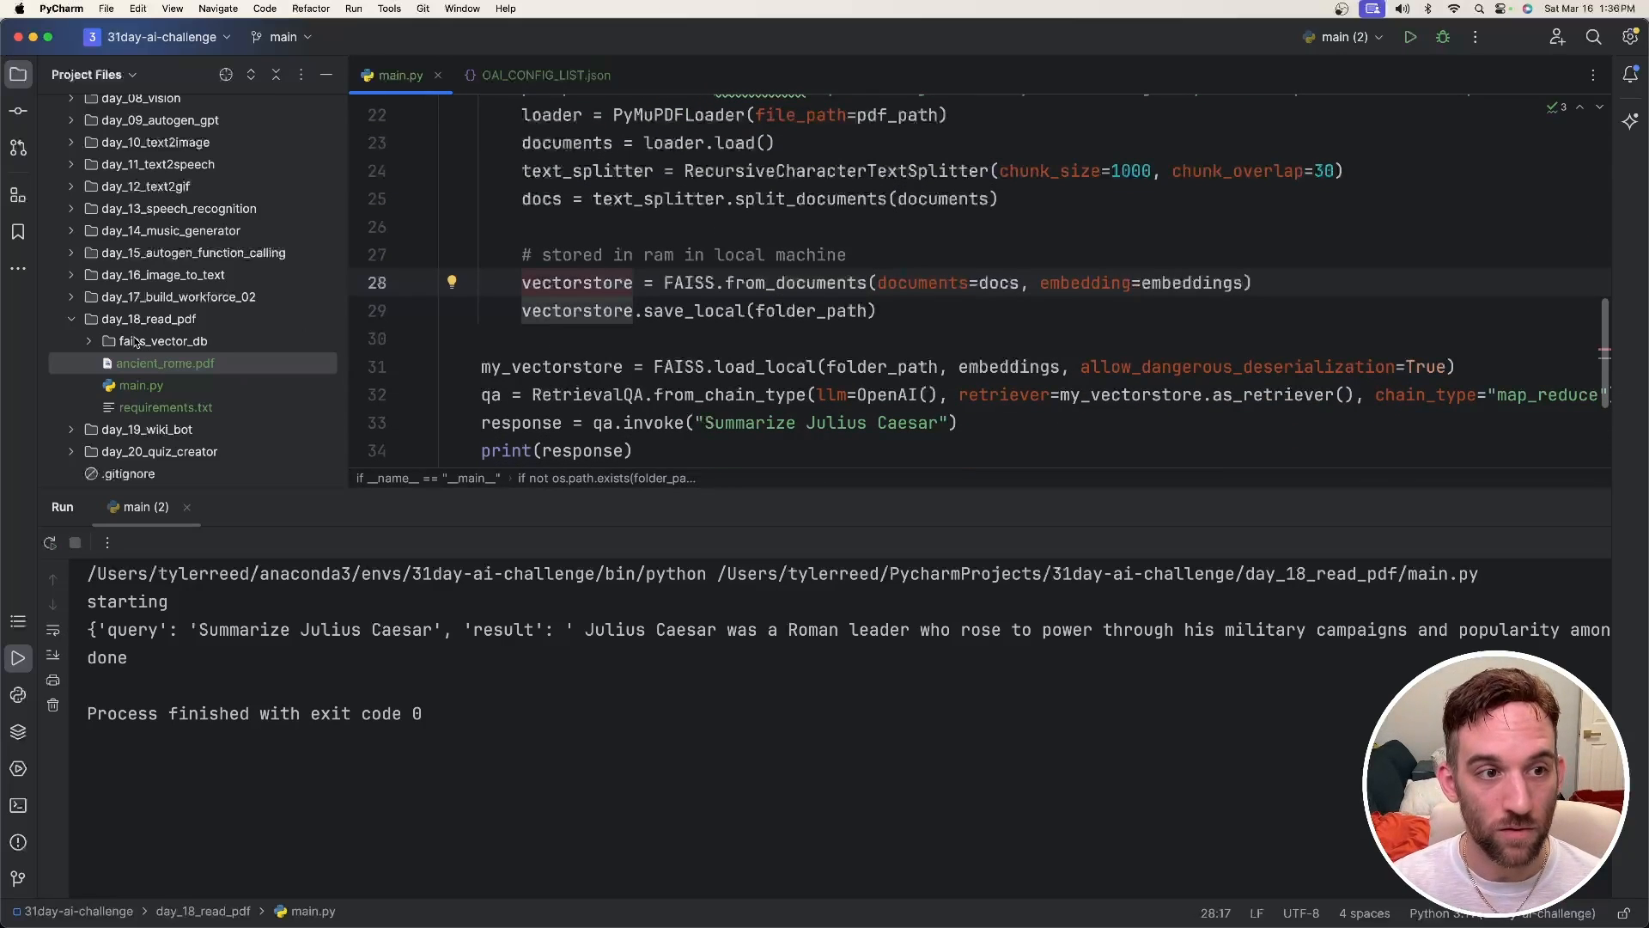
left_click(164, 340)
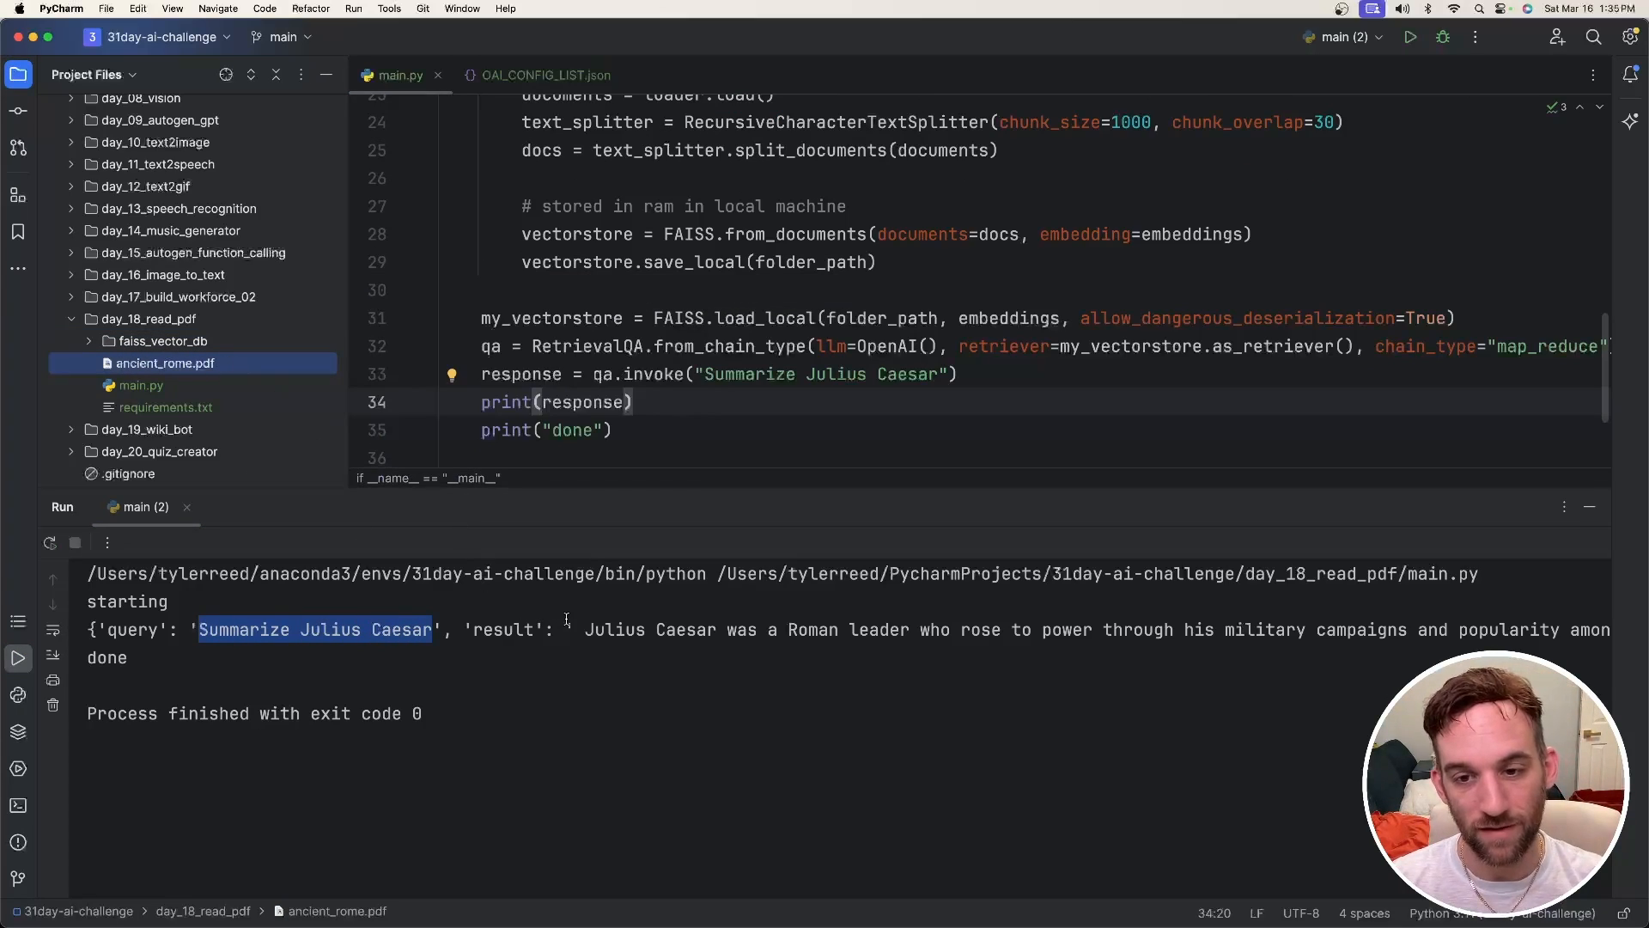
scroll("right", 3)
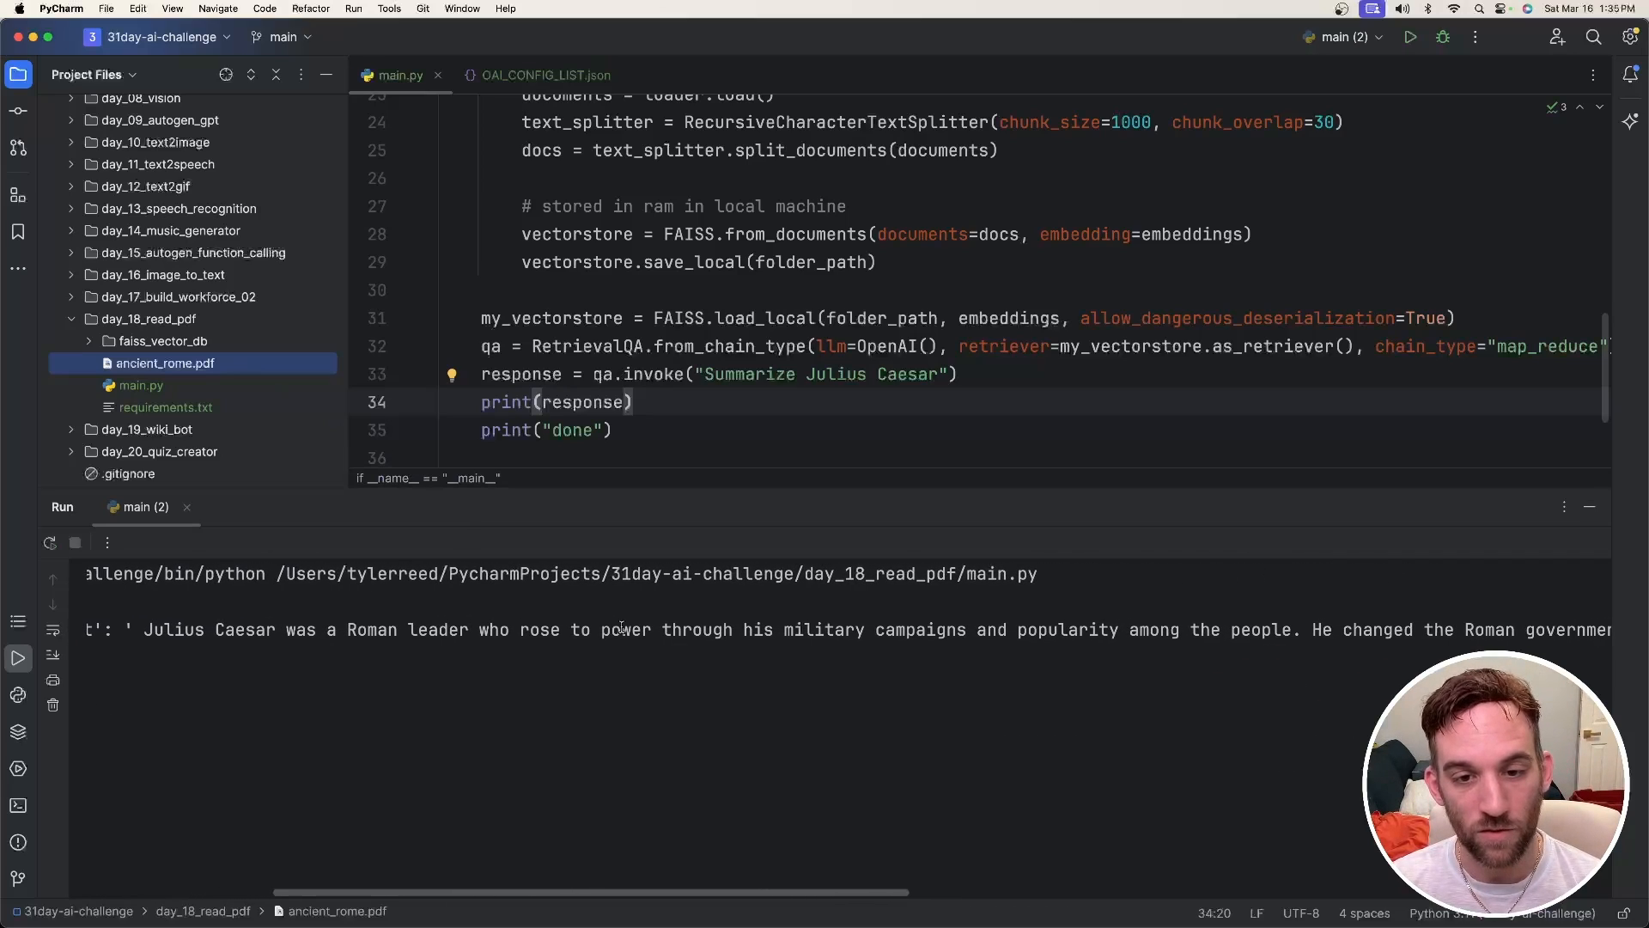
scroll("right", 3)
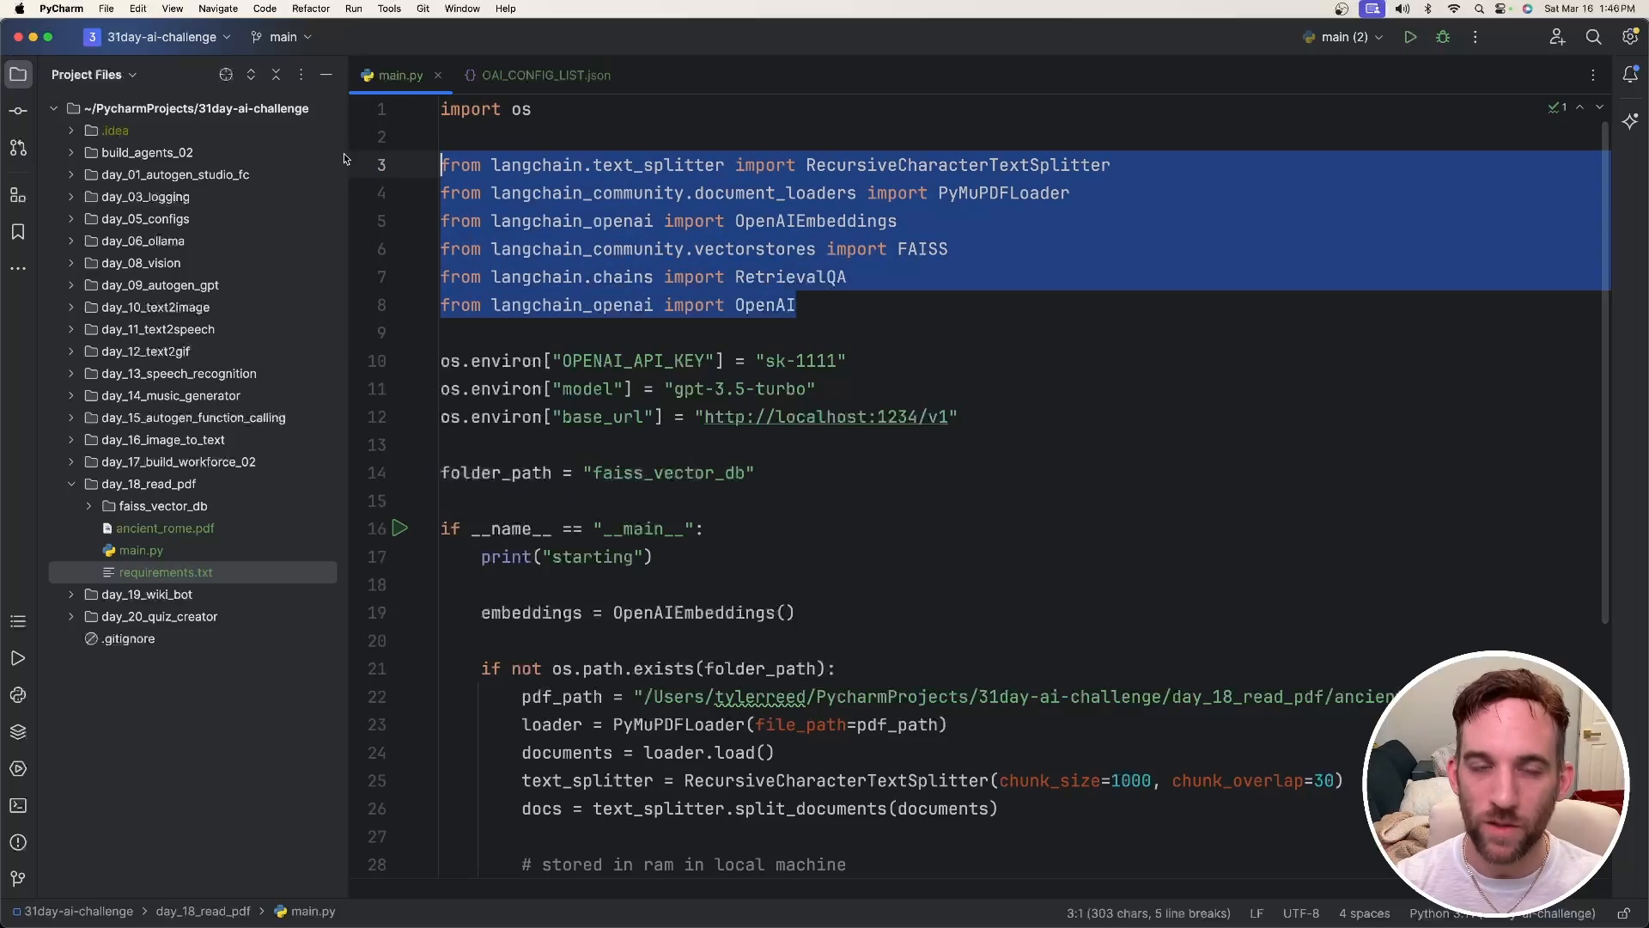
left_click(811, 305)
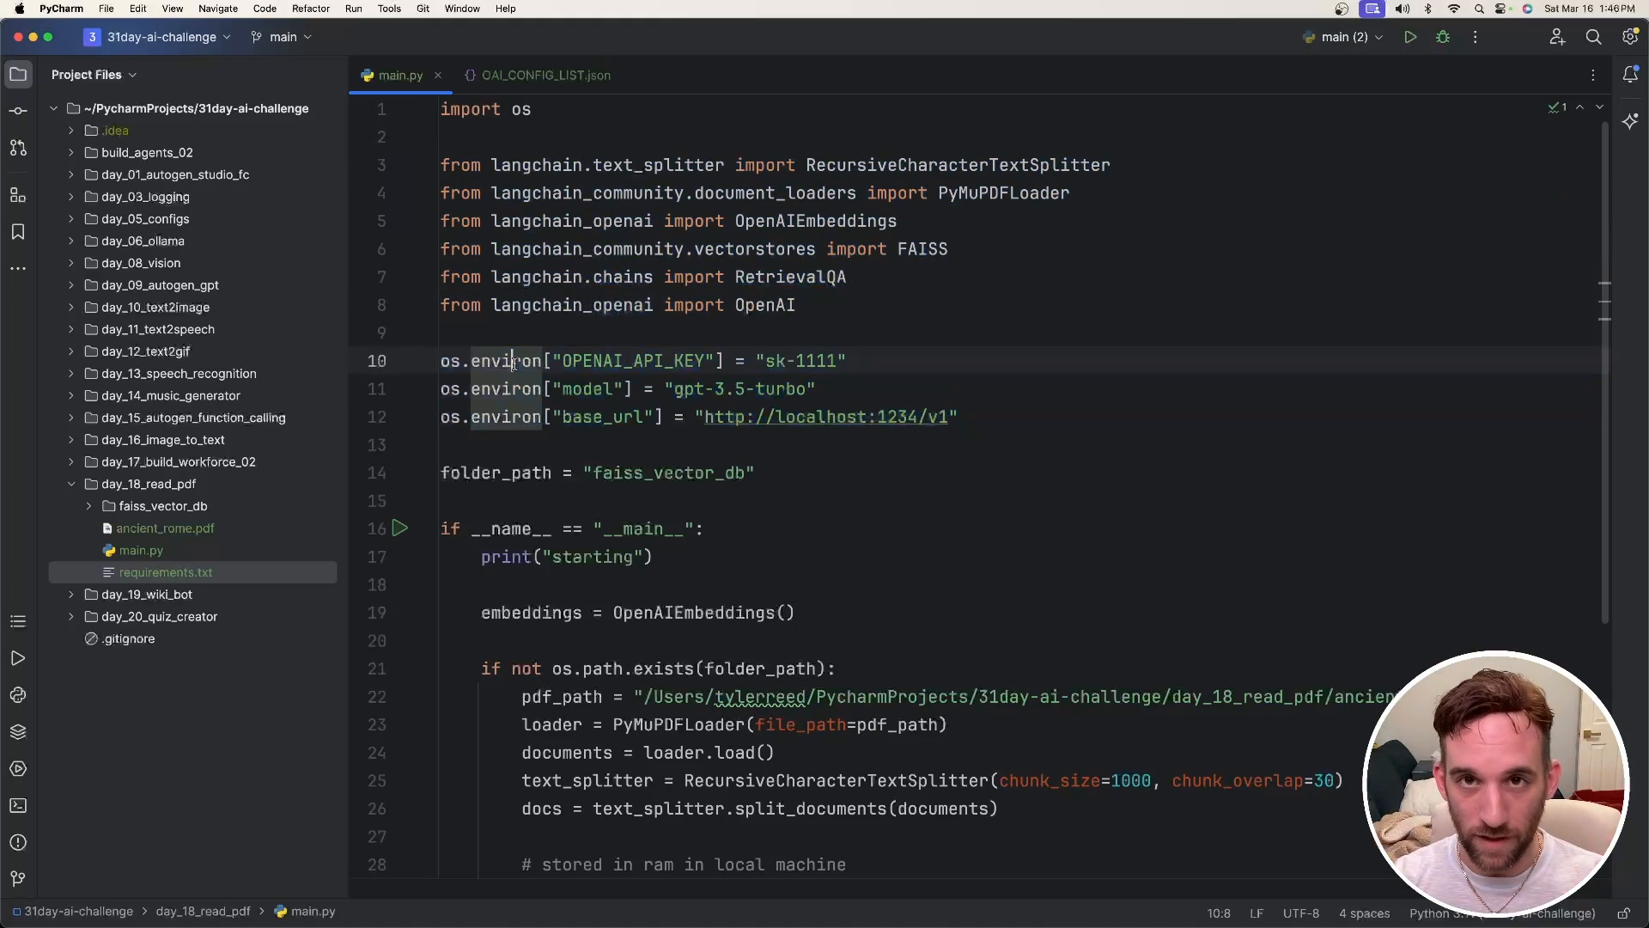
Step: Review the environ OPENAI_API_KEY, local base_url, folder_path and OpenAIEmbeddings settings in main.py
double_click(635, 360)
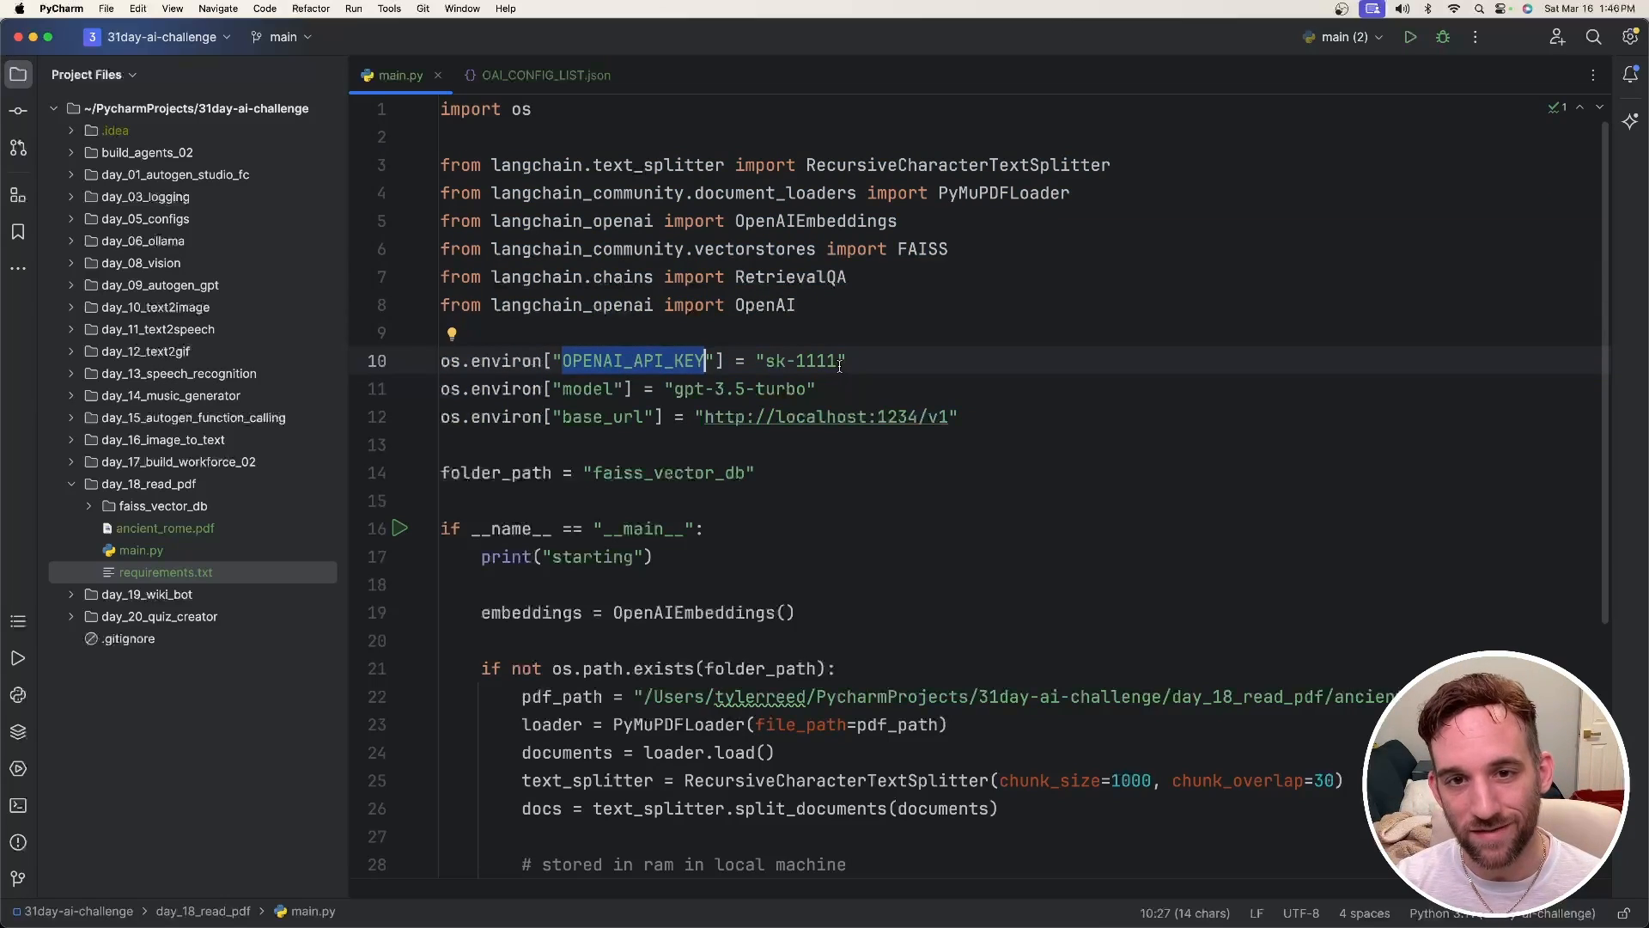
double_click(819, 361)
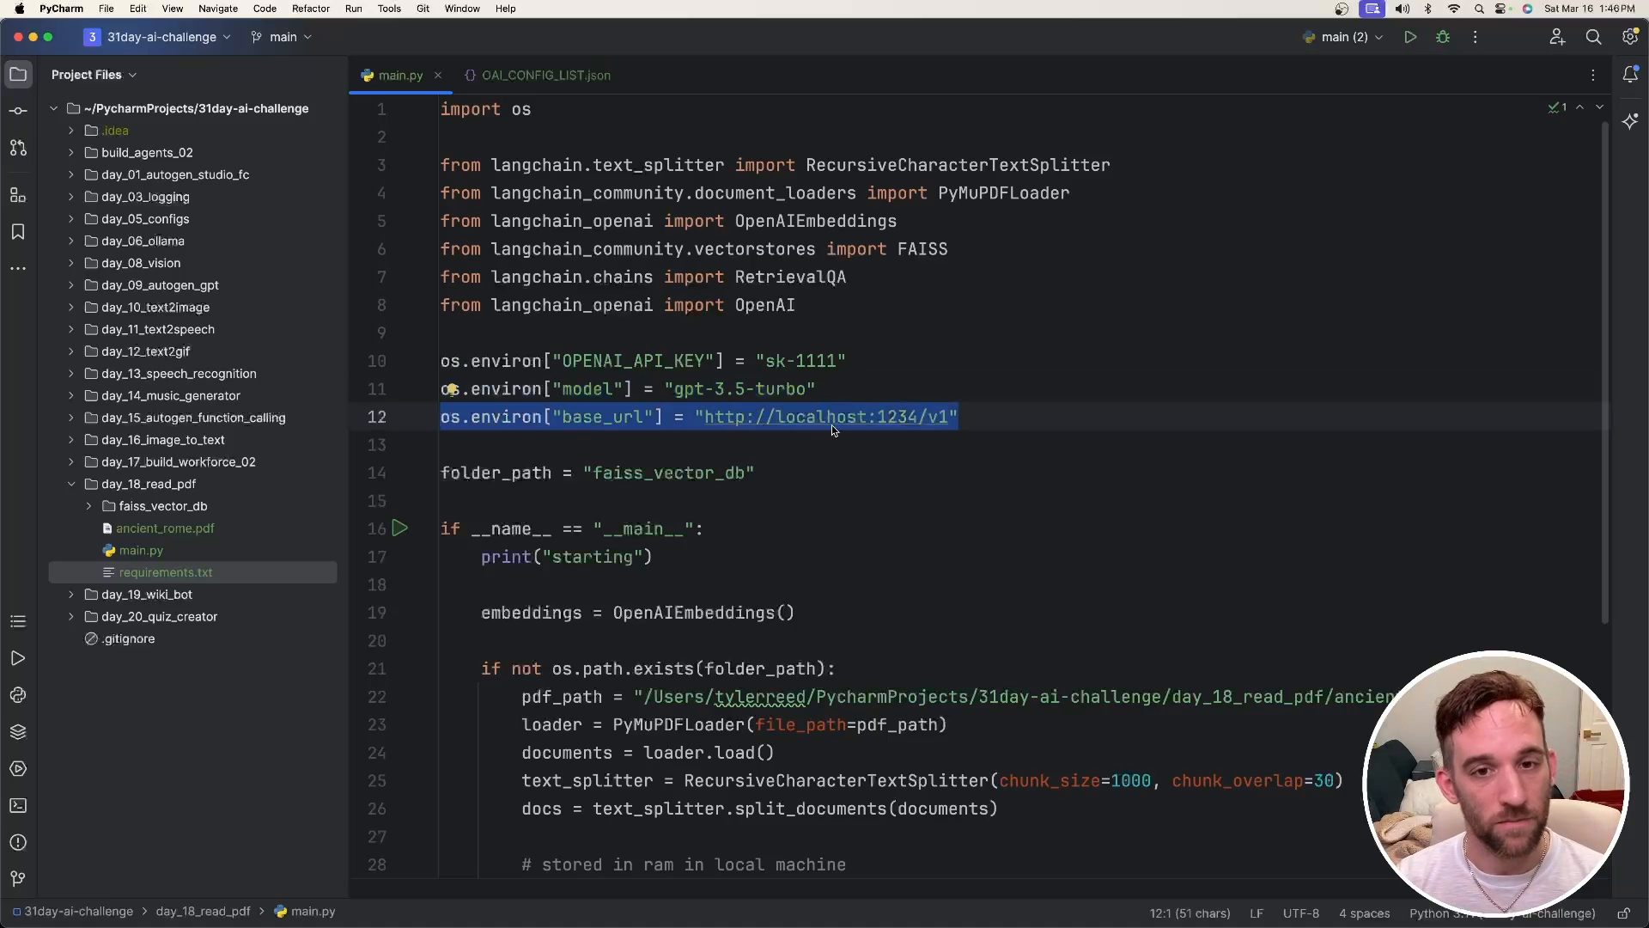
left_click(622, 416)
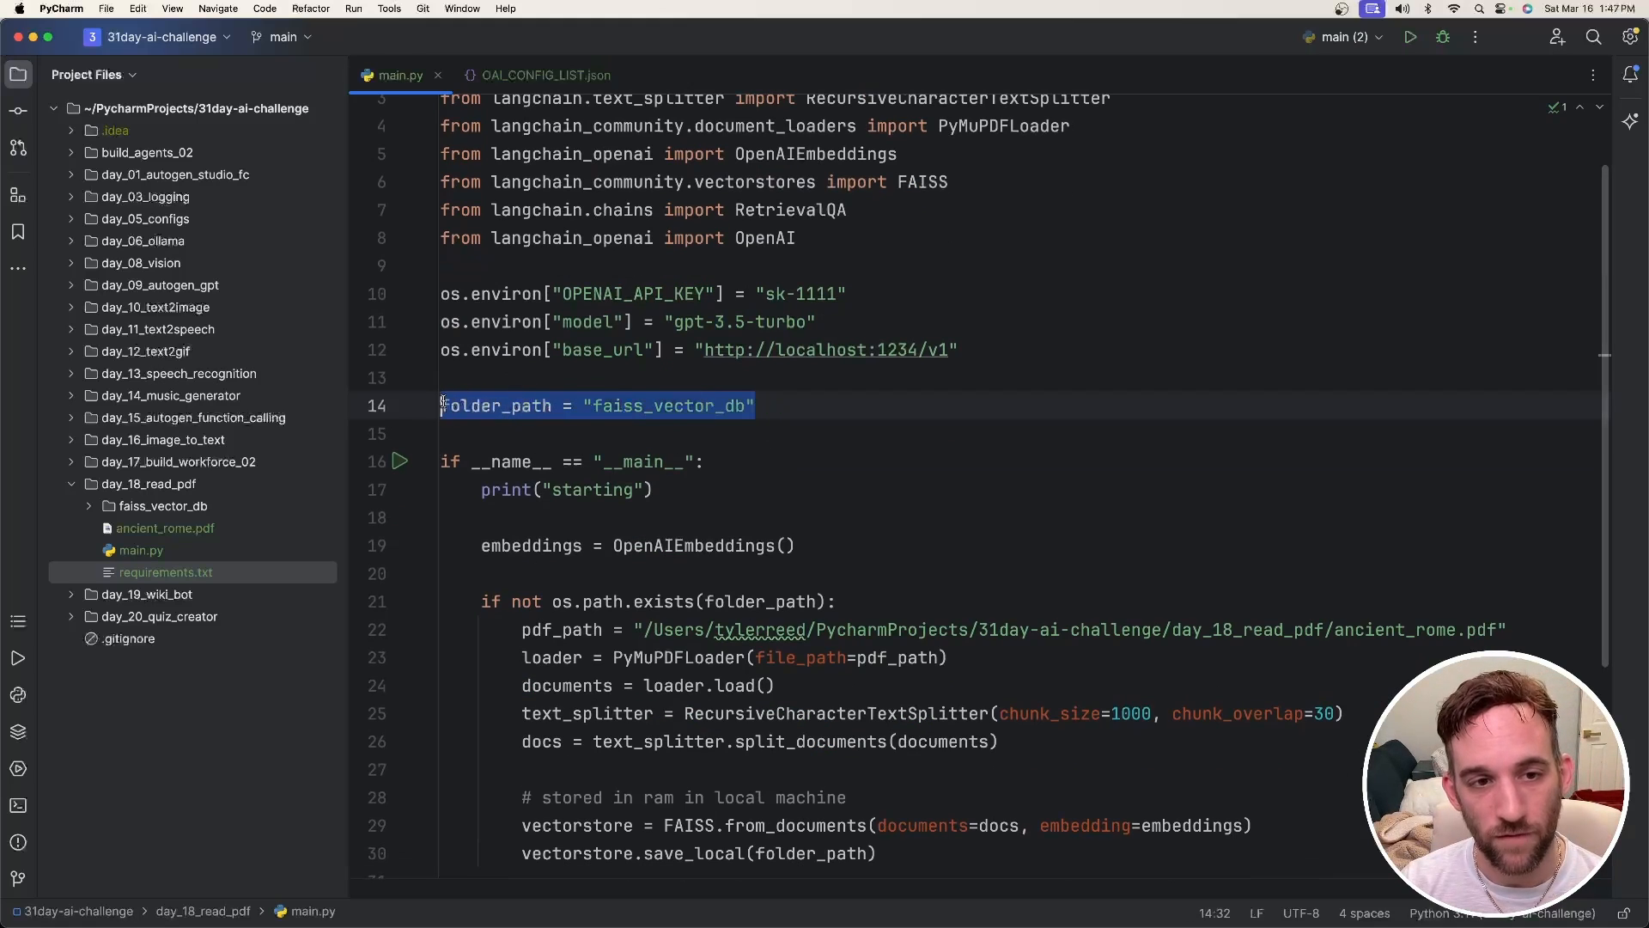
left_click(163, 505)
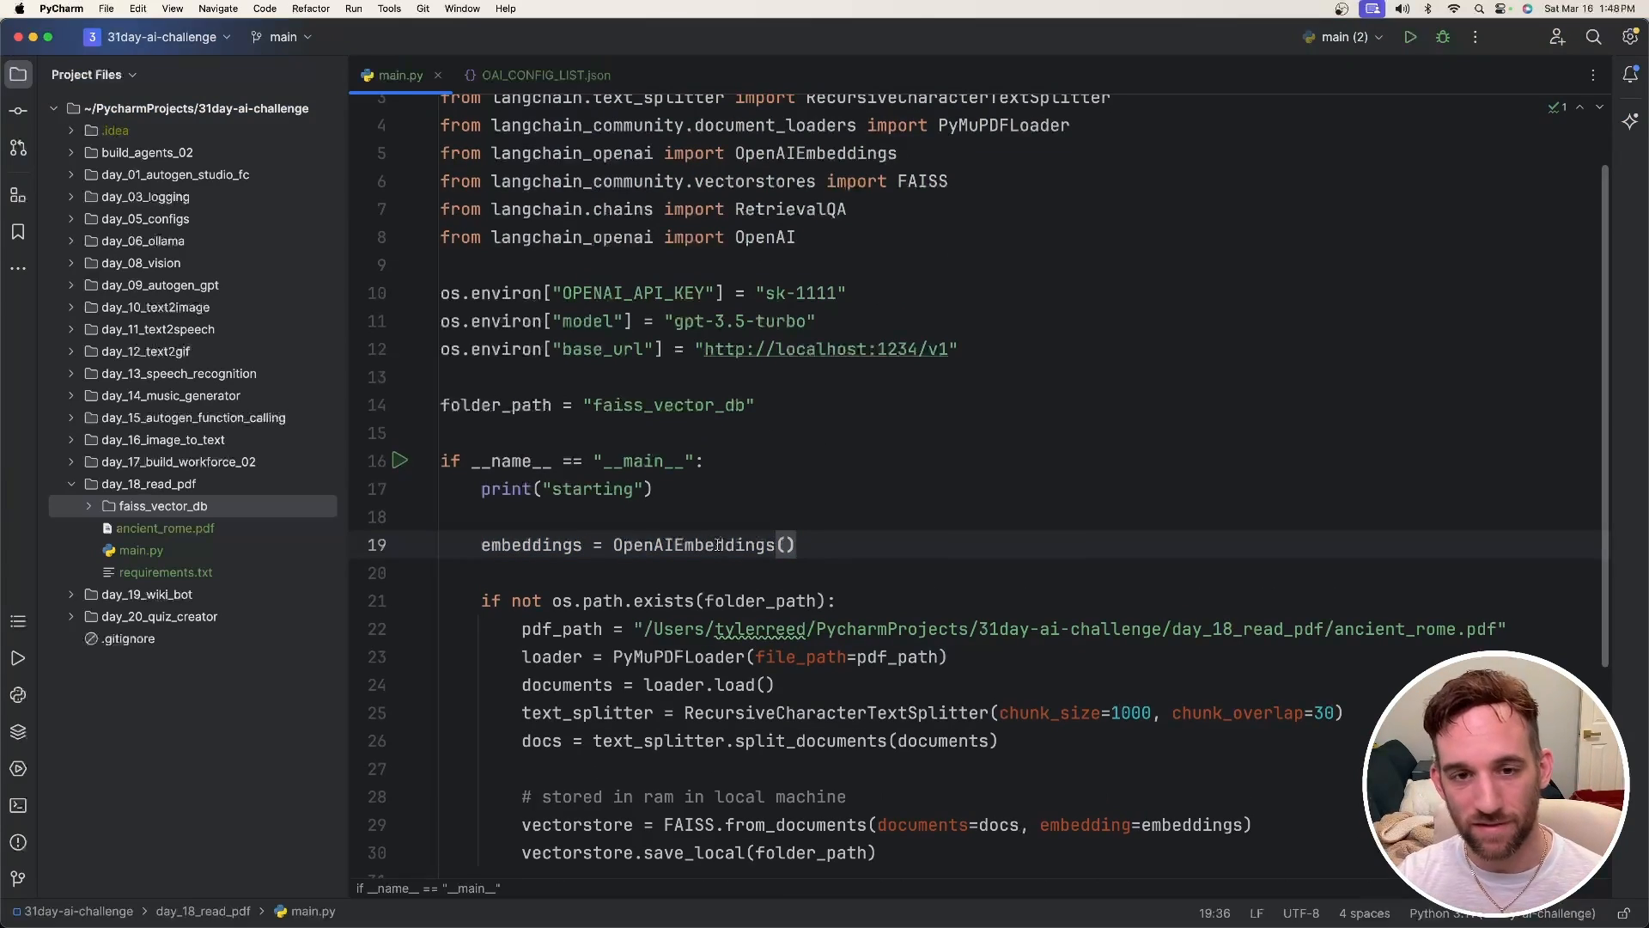
double_click(693, 544)
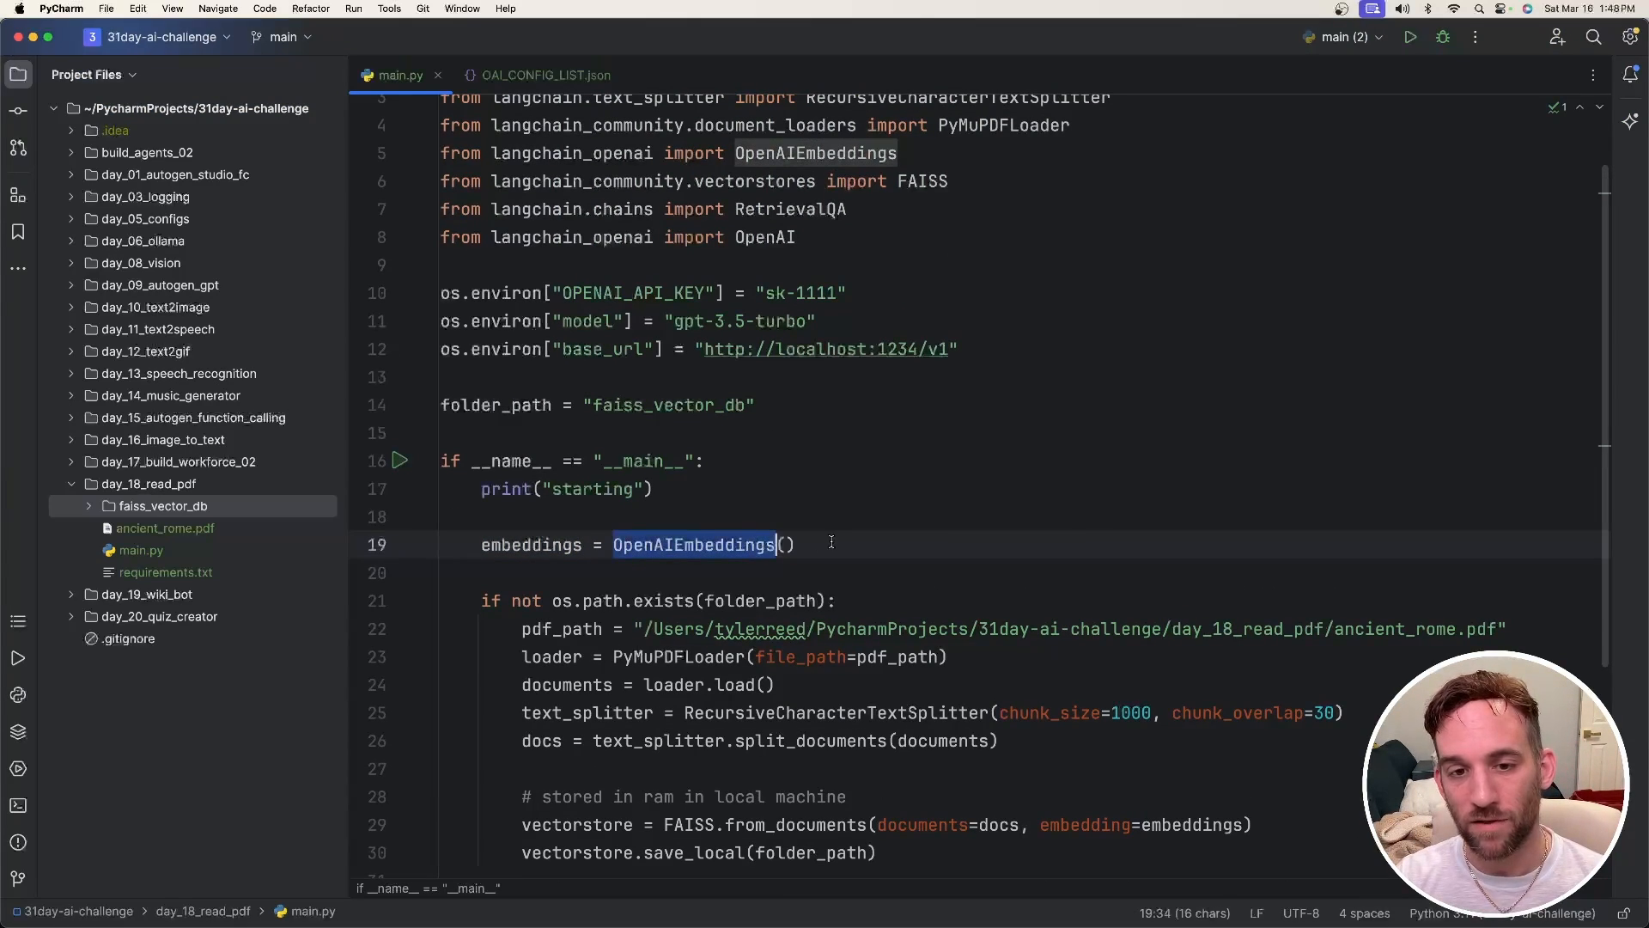
left_click(830, 544)
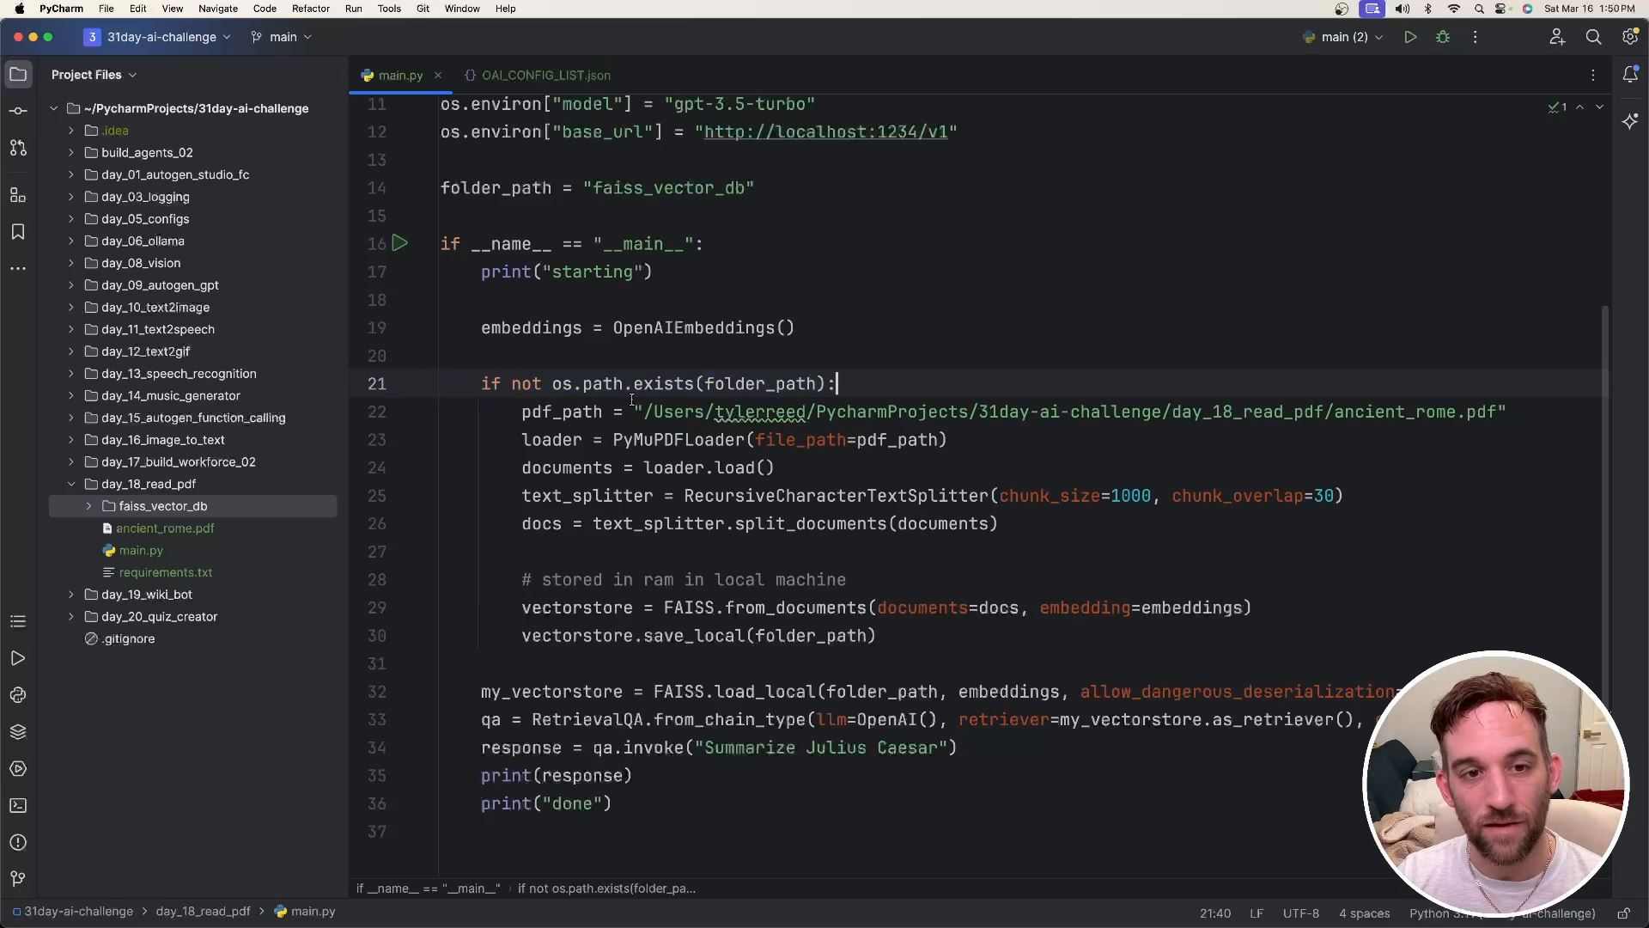
Step: Trace the faiss_vector_db folder, the pdf_path usage and the folder-exists check for reloading the store
double_click(762, 383)
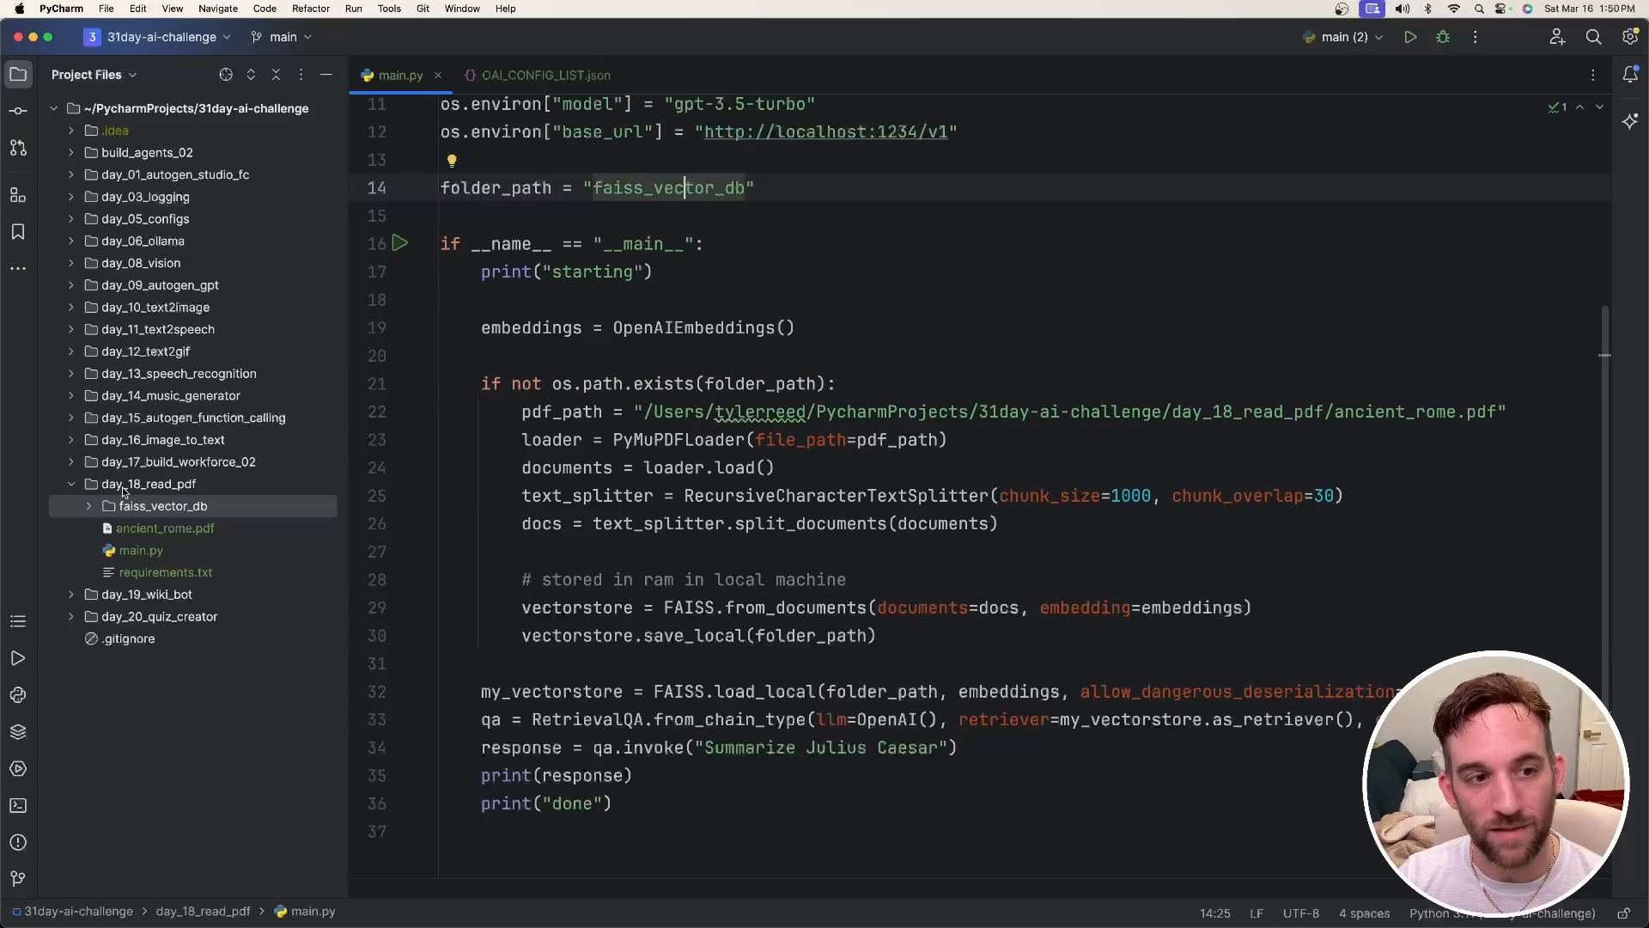
left_click(163, 505)
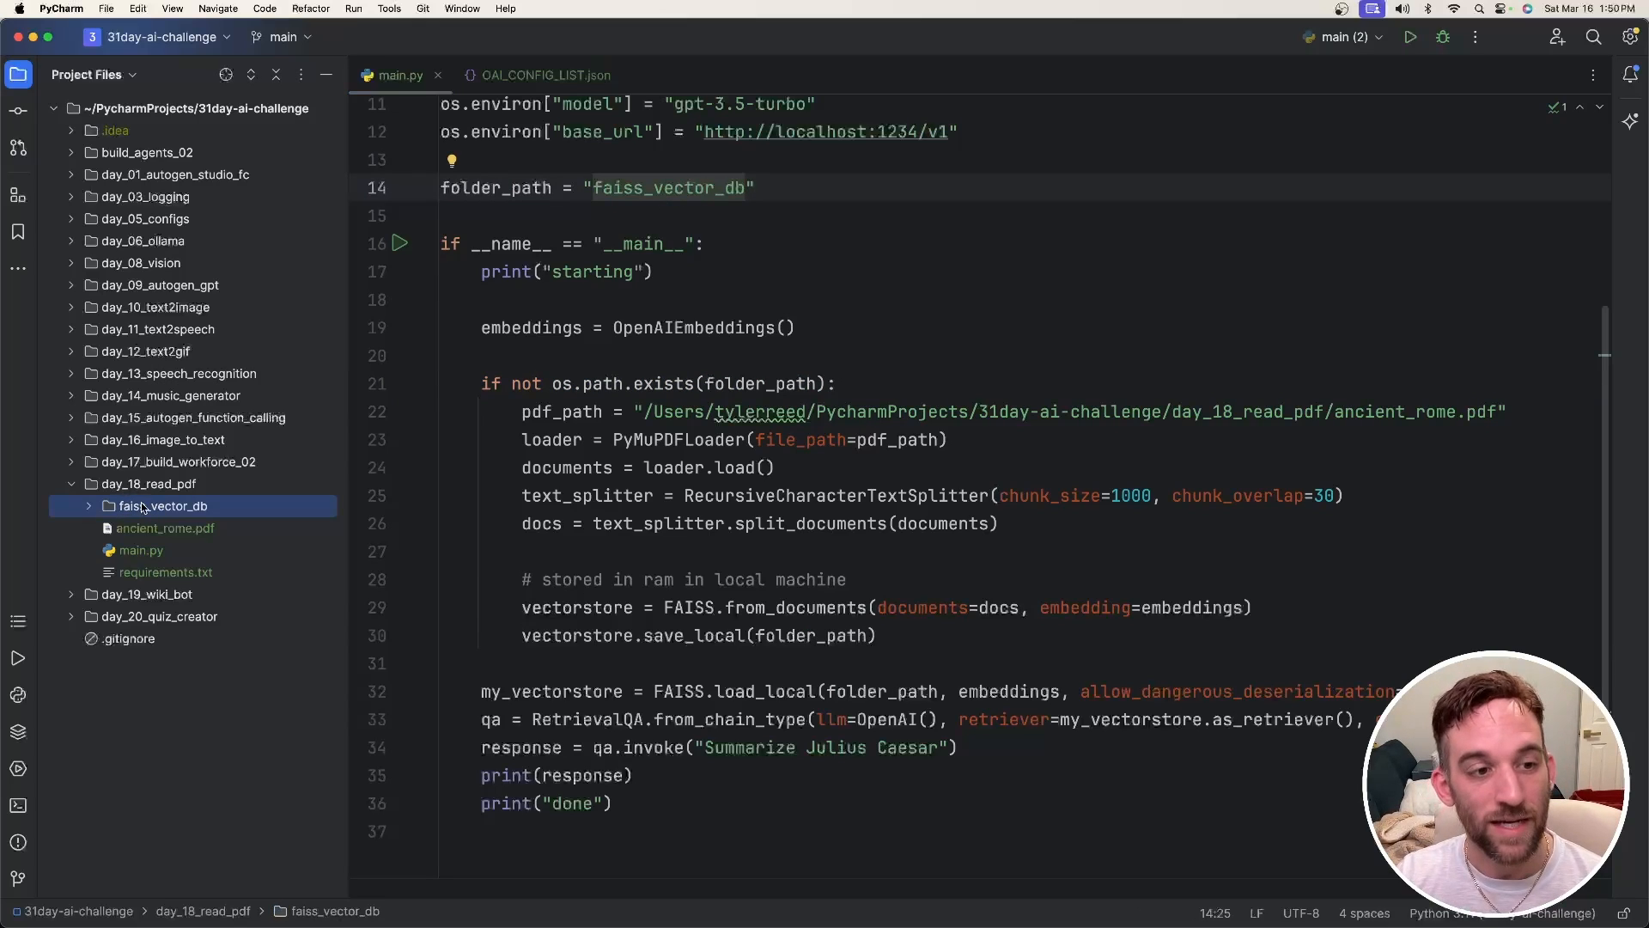
mouse_move(214, 518)
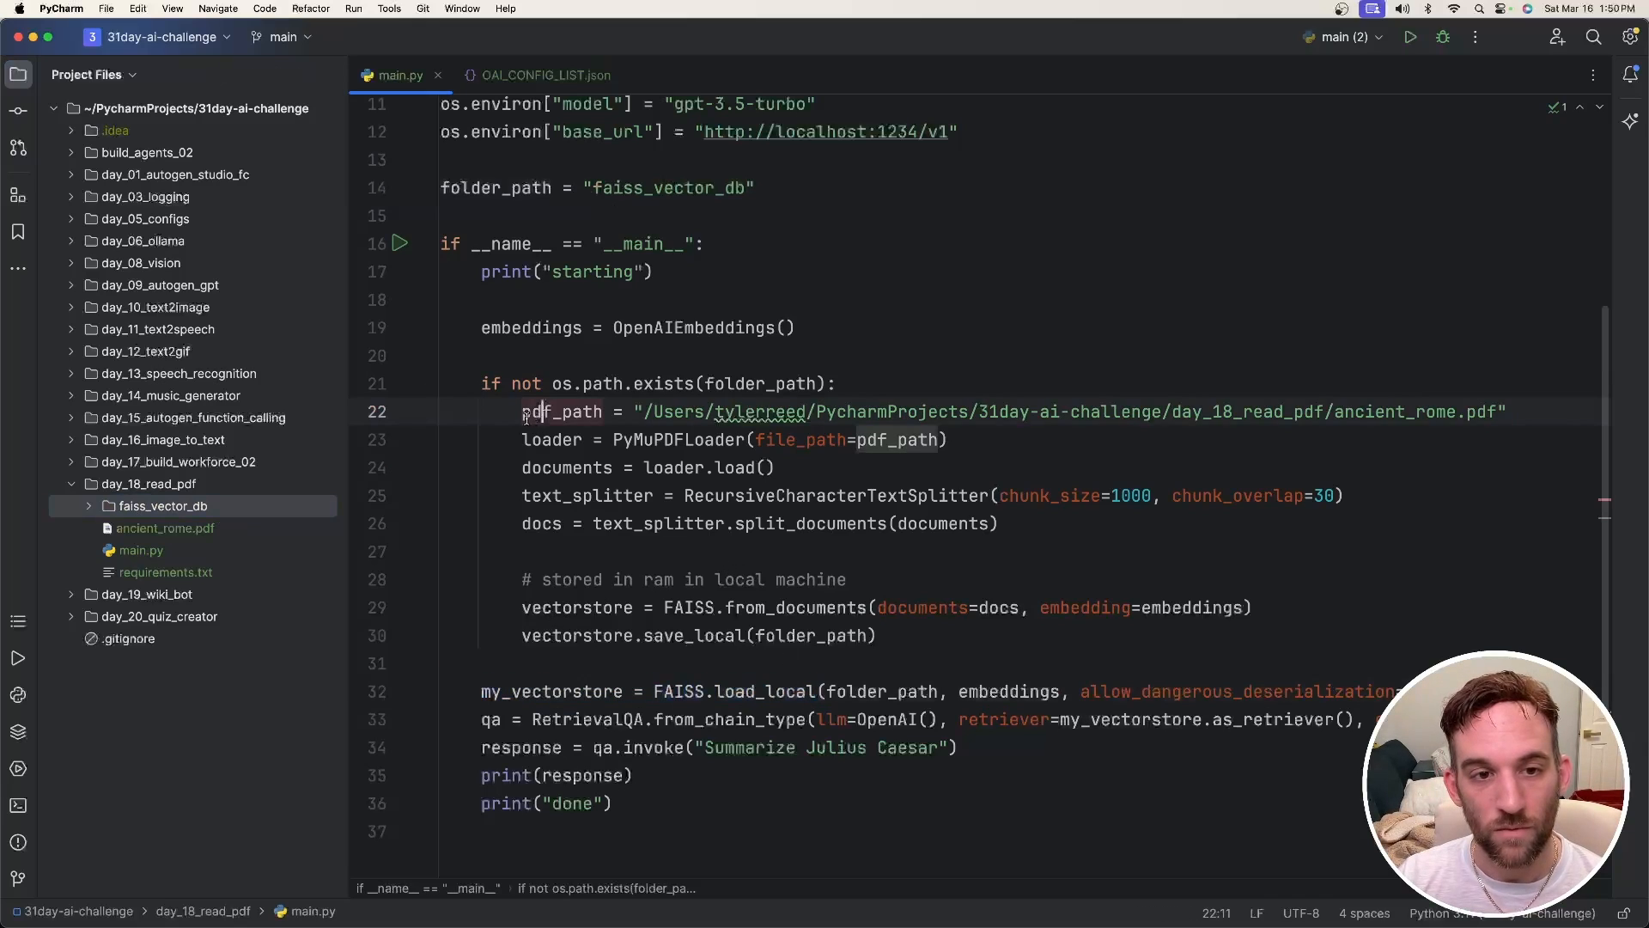
double_click(552, 440)
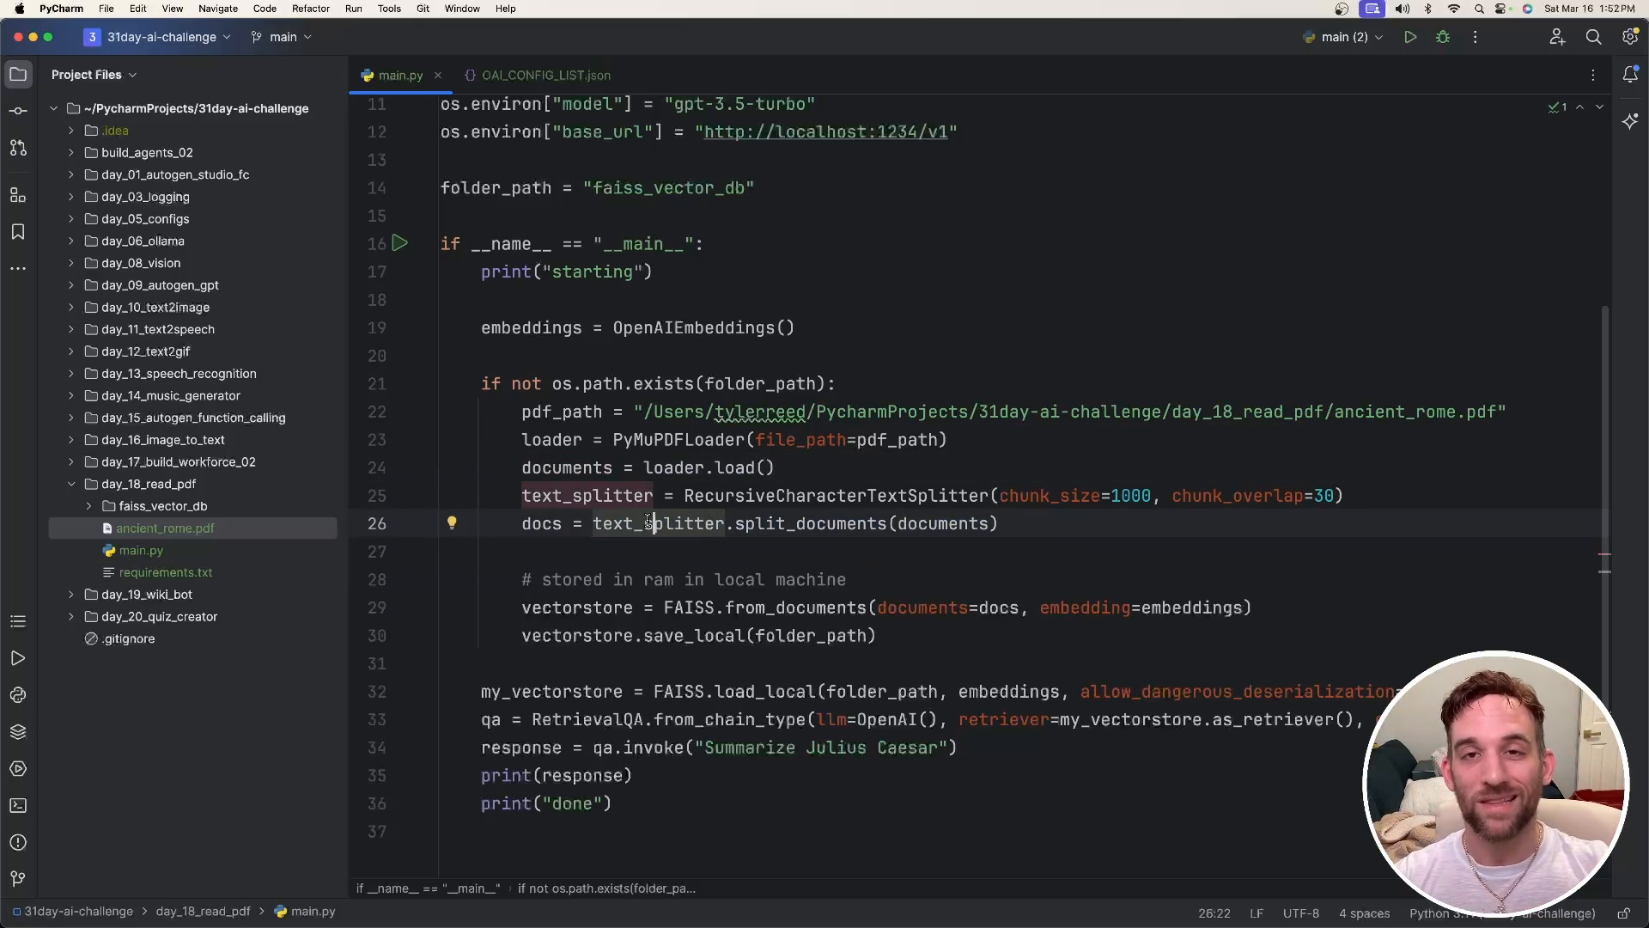
mouse_move(647, 522)
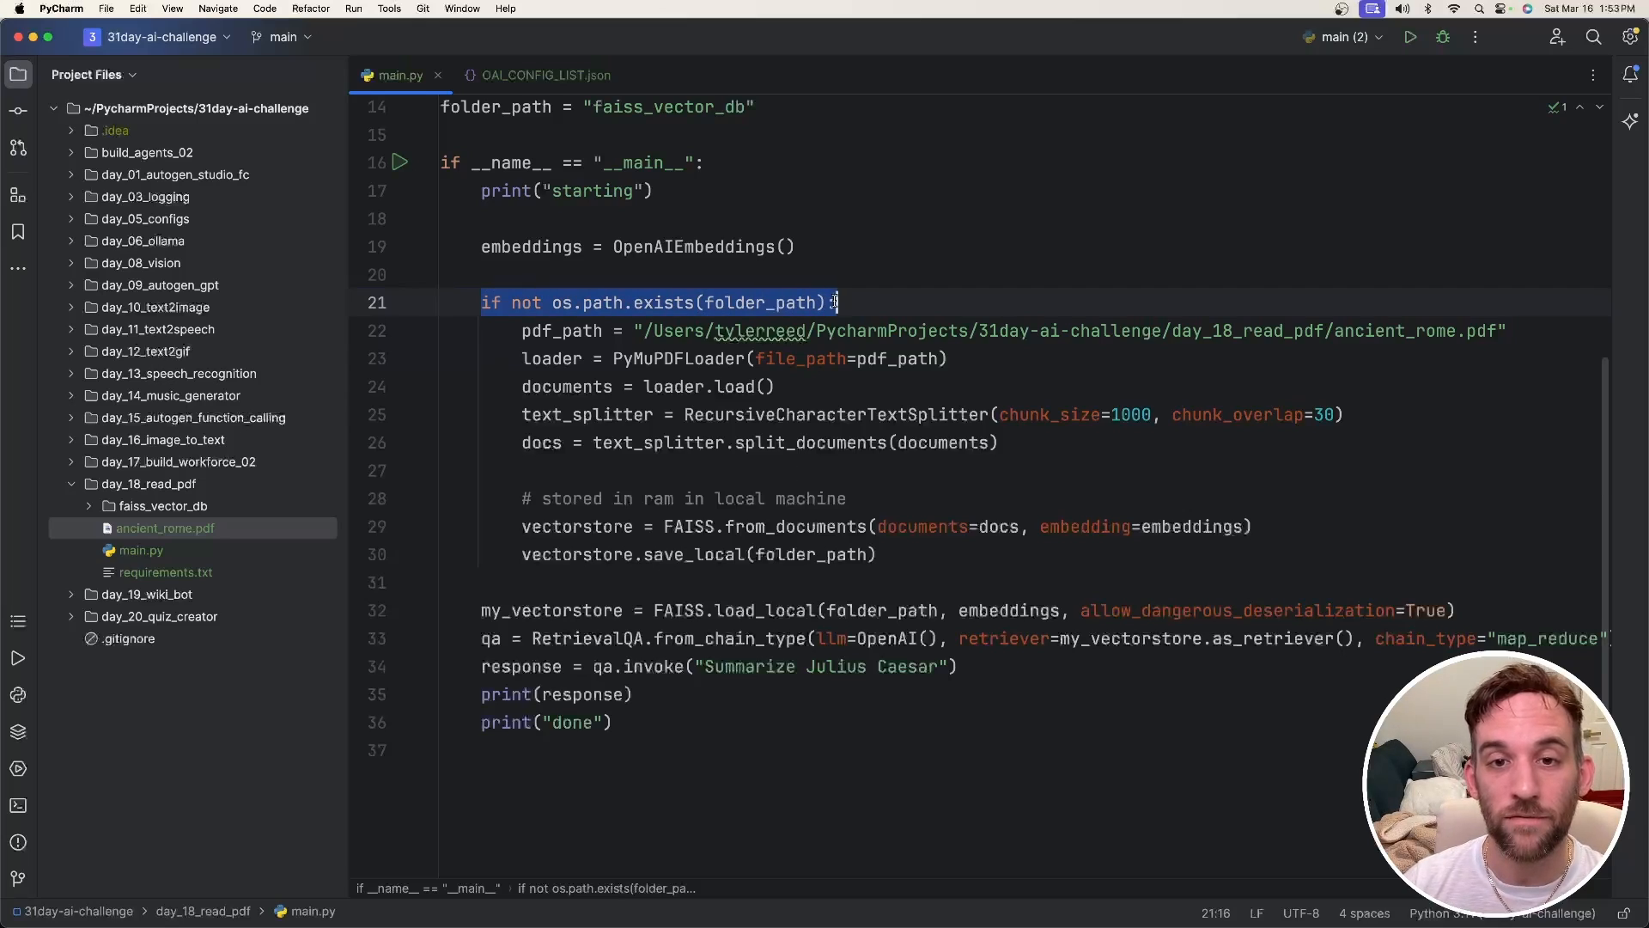
left_click(162, 505)
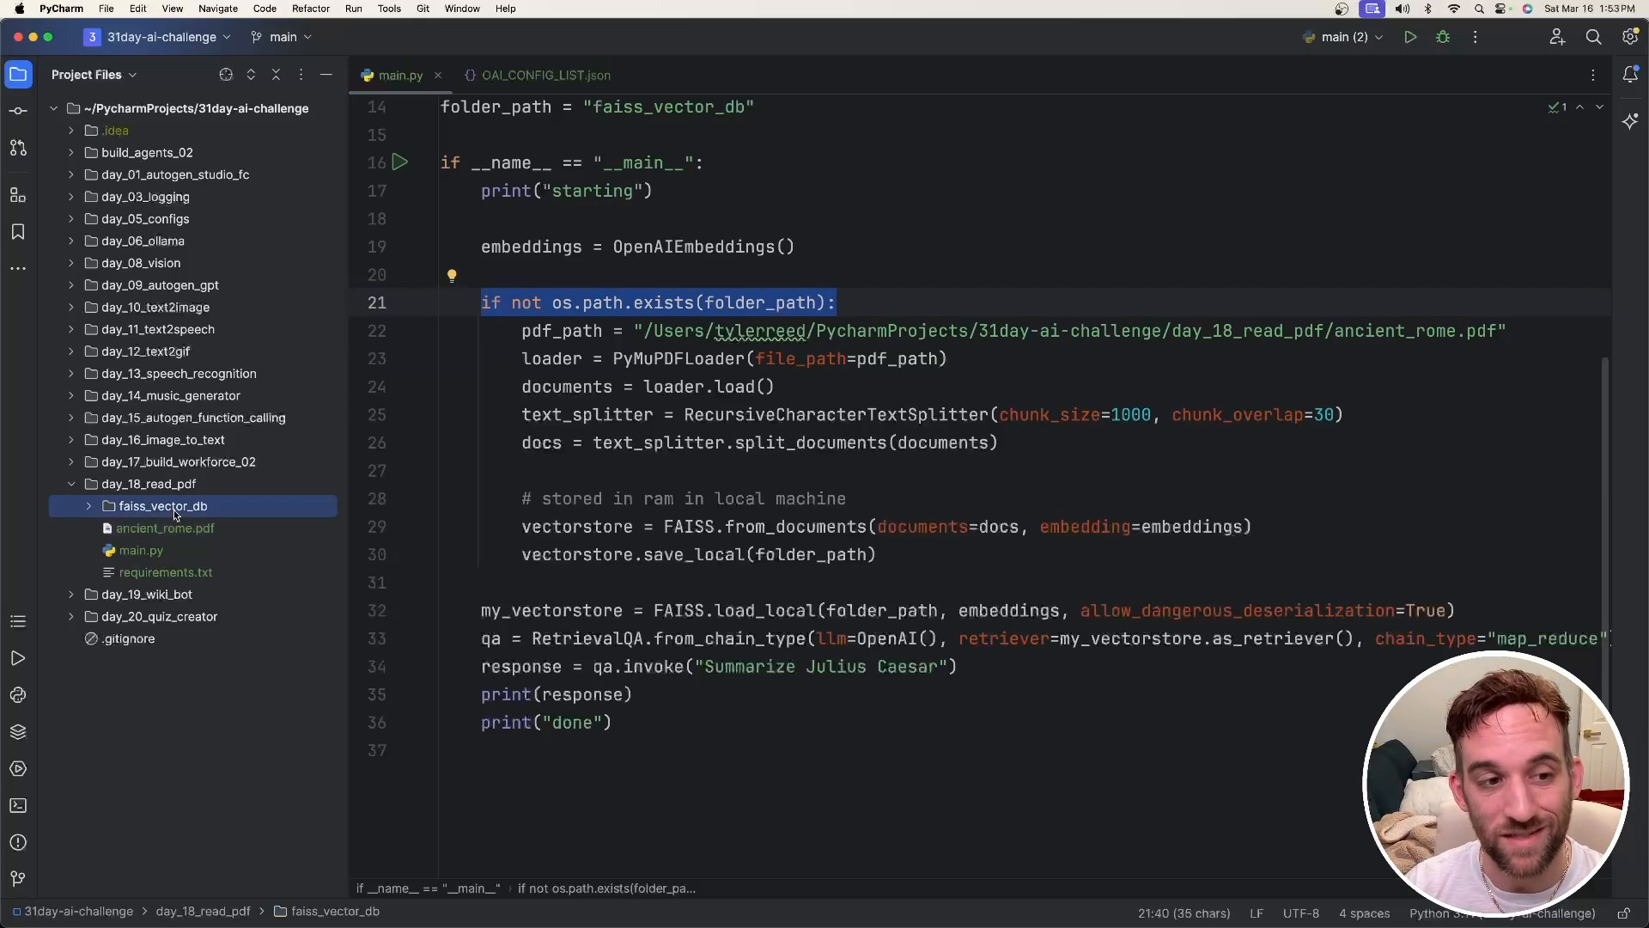
left_click(532, 610)
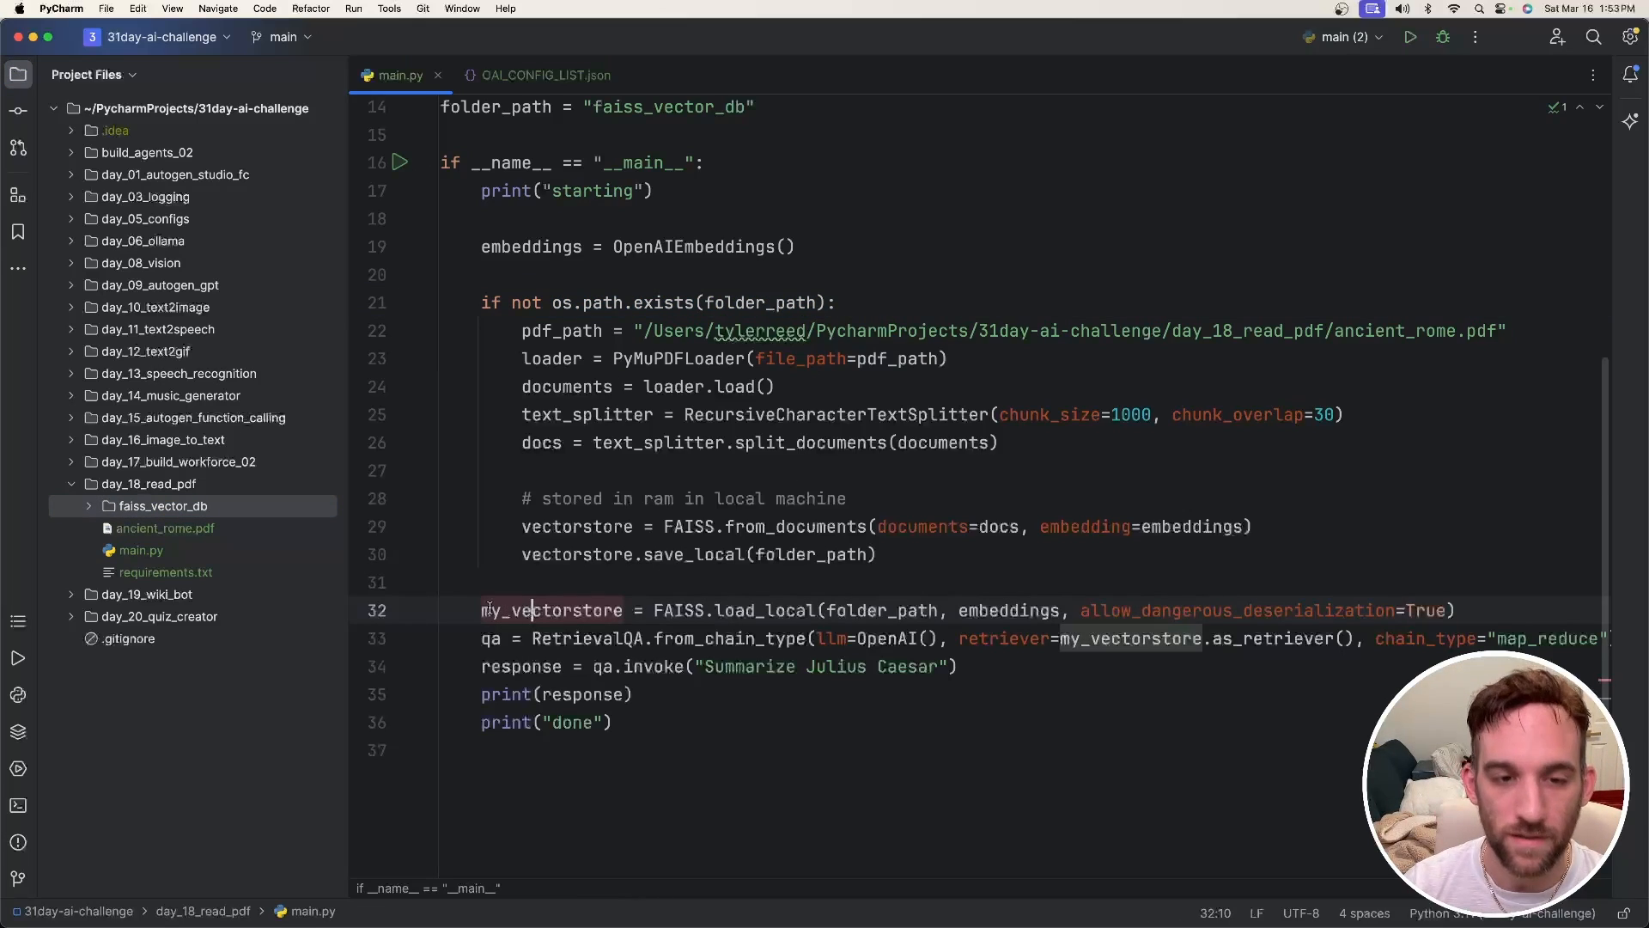
left_click_drag(654, 610, 934, 609)
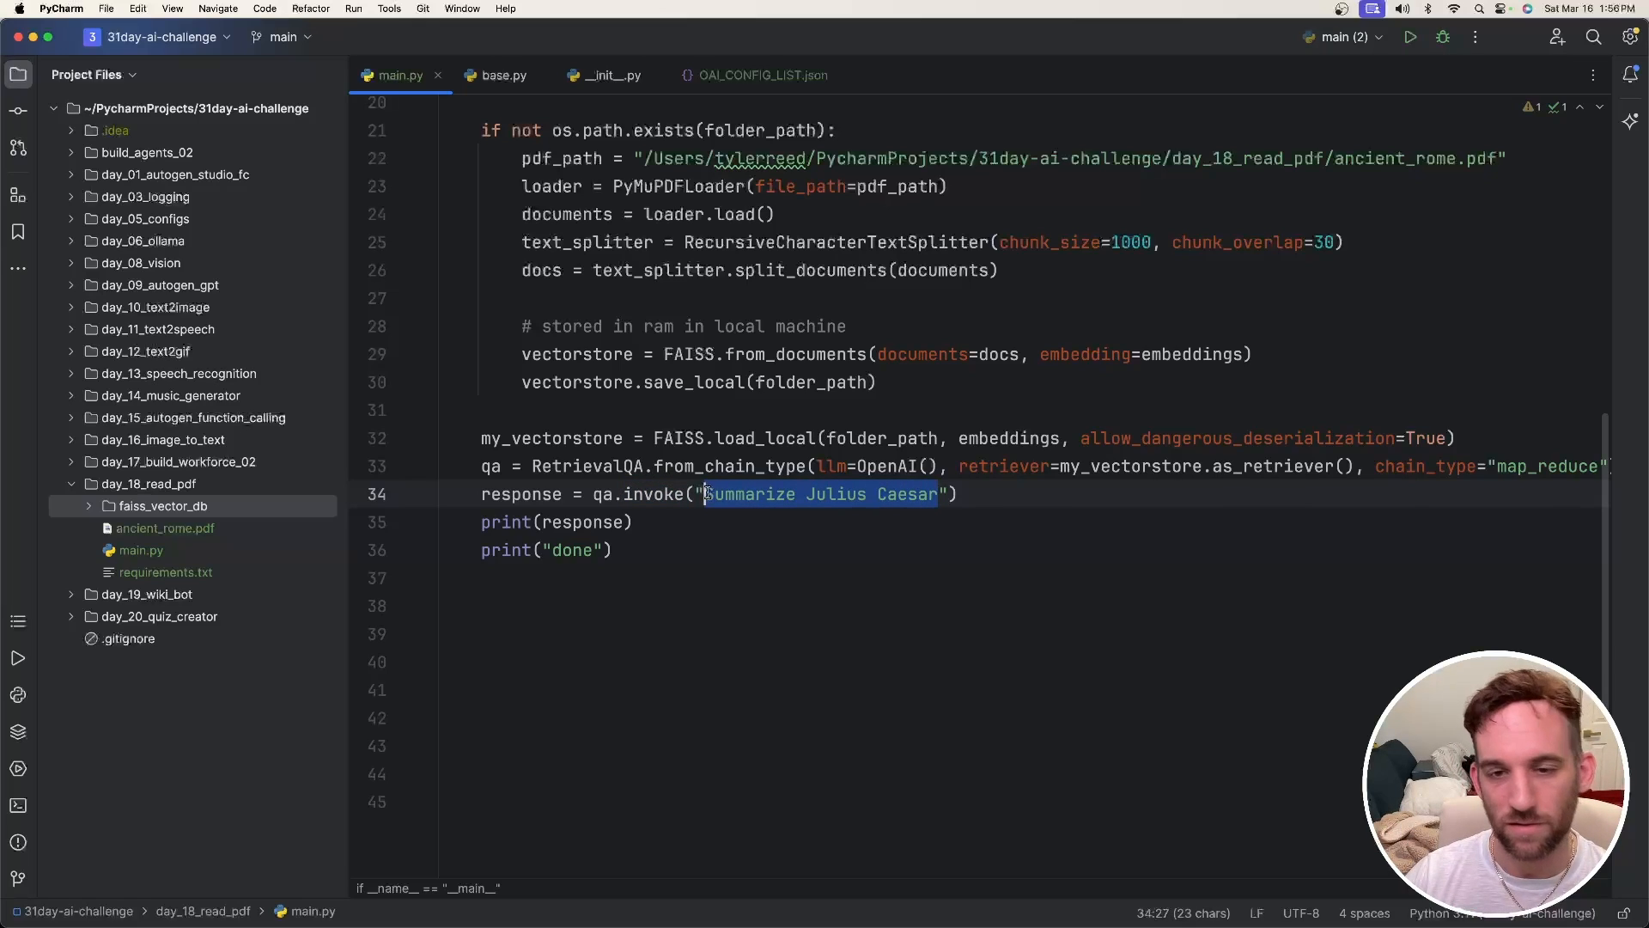
Step: Change the query to 'Give me a fact from this pdf', delete faiss_vector_db, and debug with a breakpoint at the text splitter
left_click(937, 495)
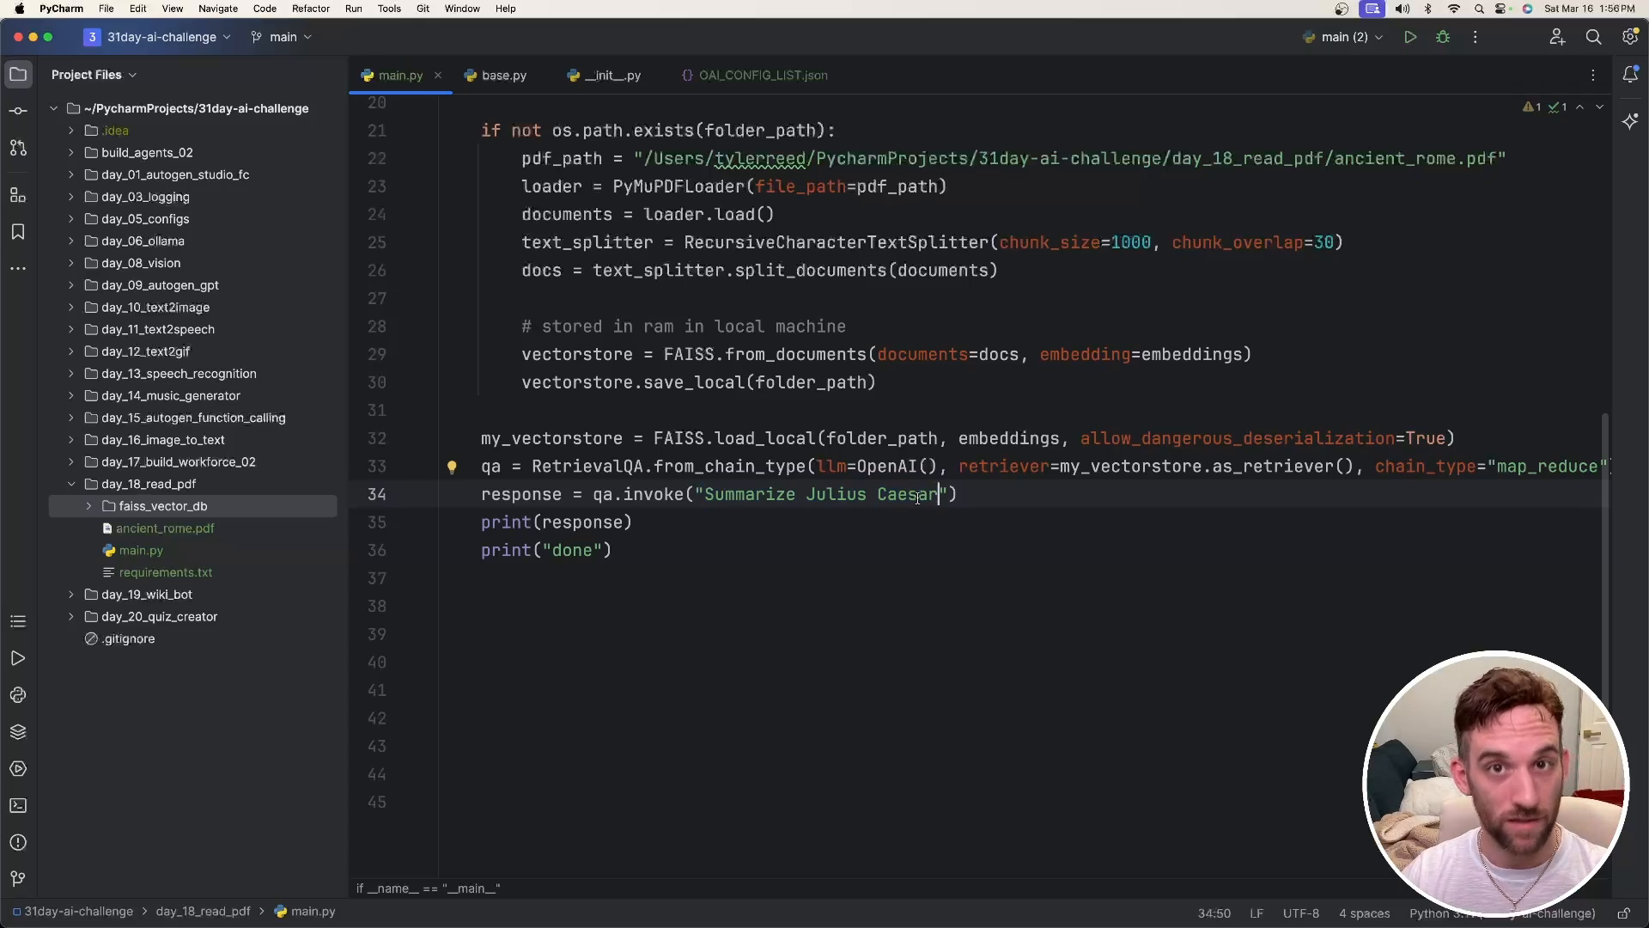
type("Give me a fact from this pdf")
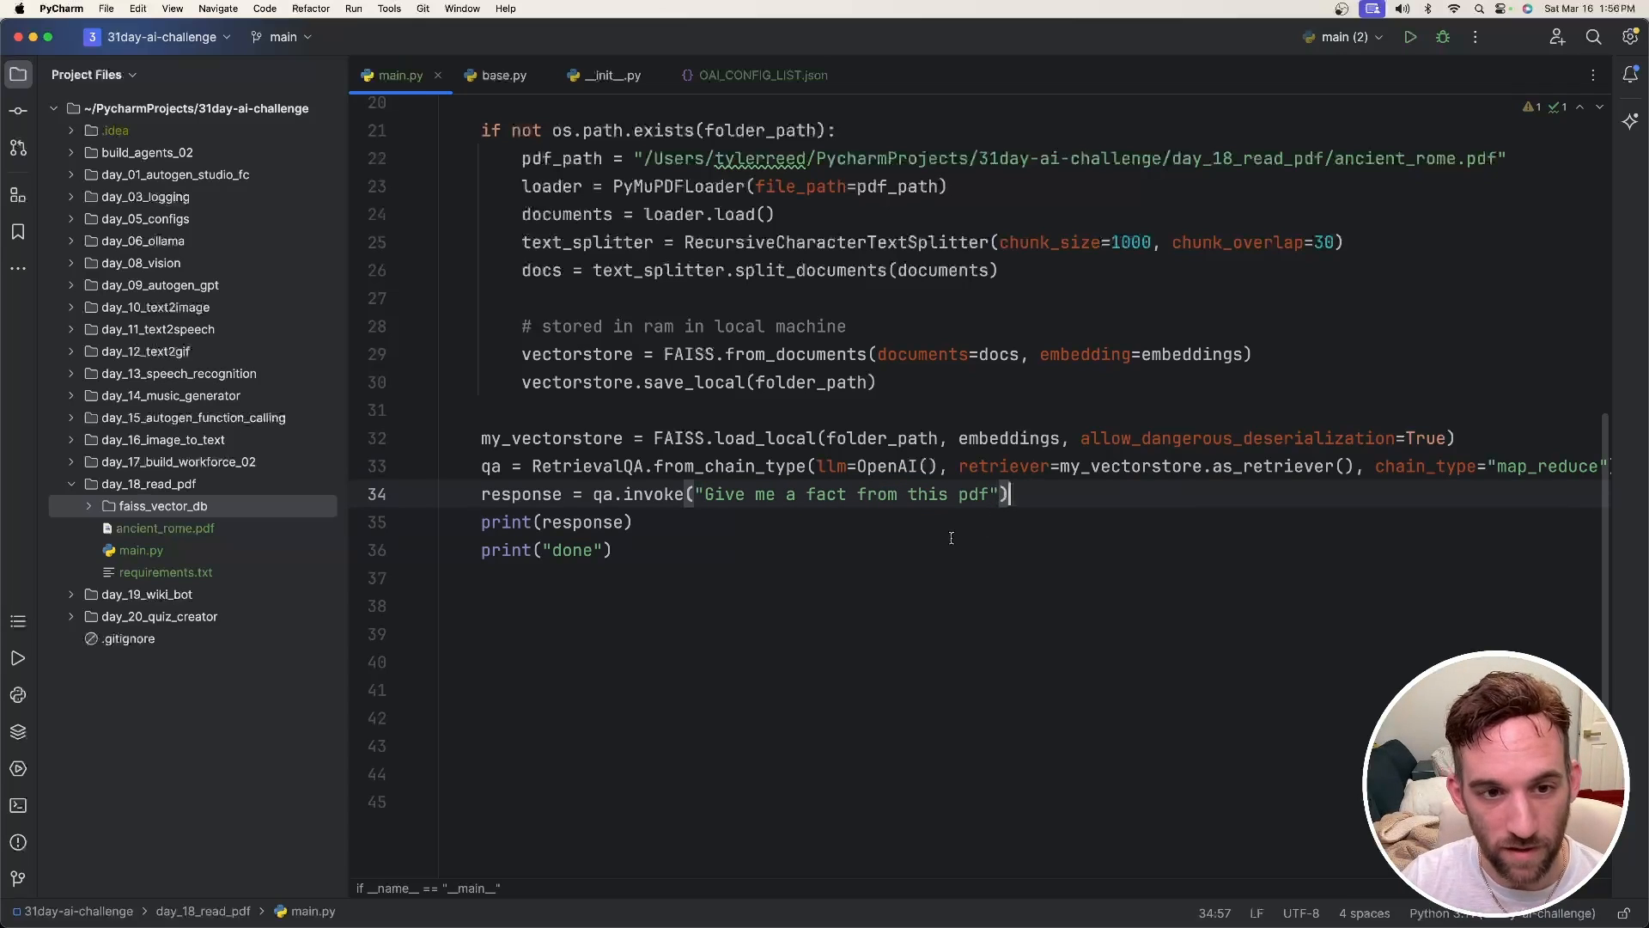
right_click(162, 504)
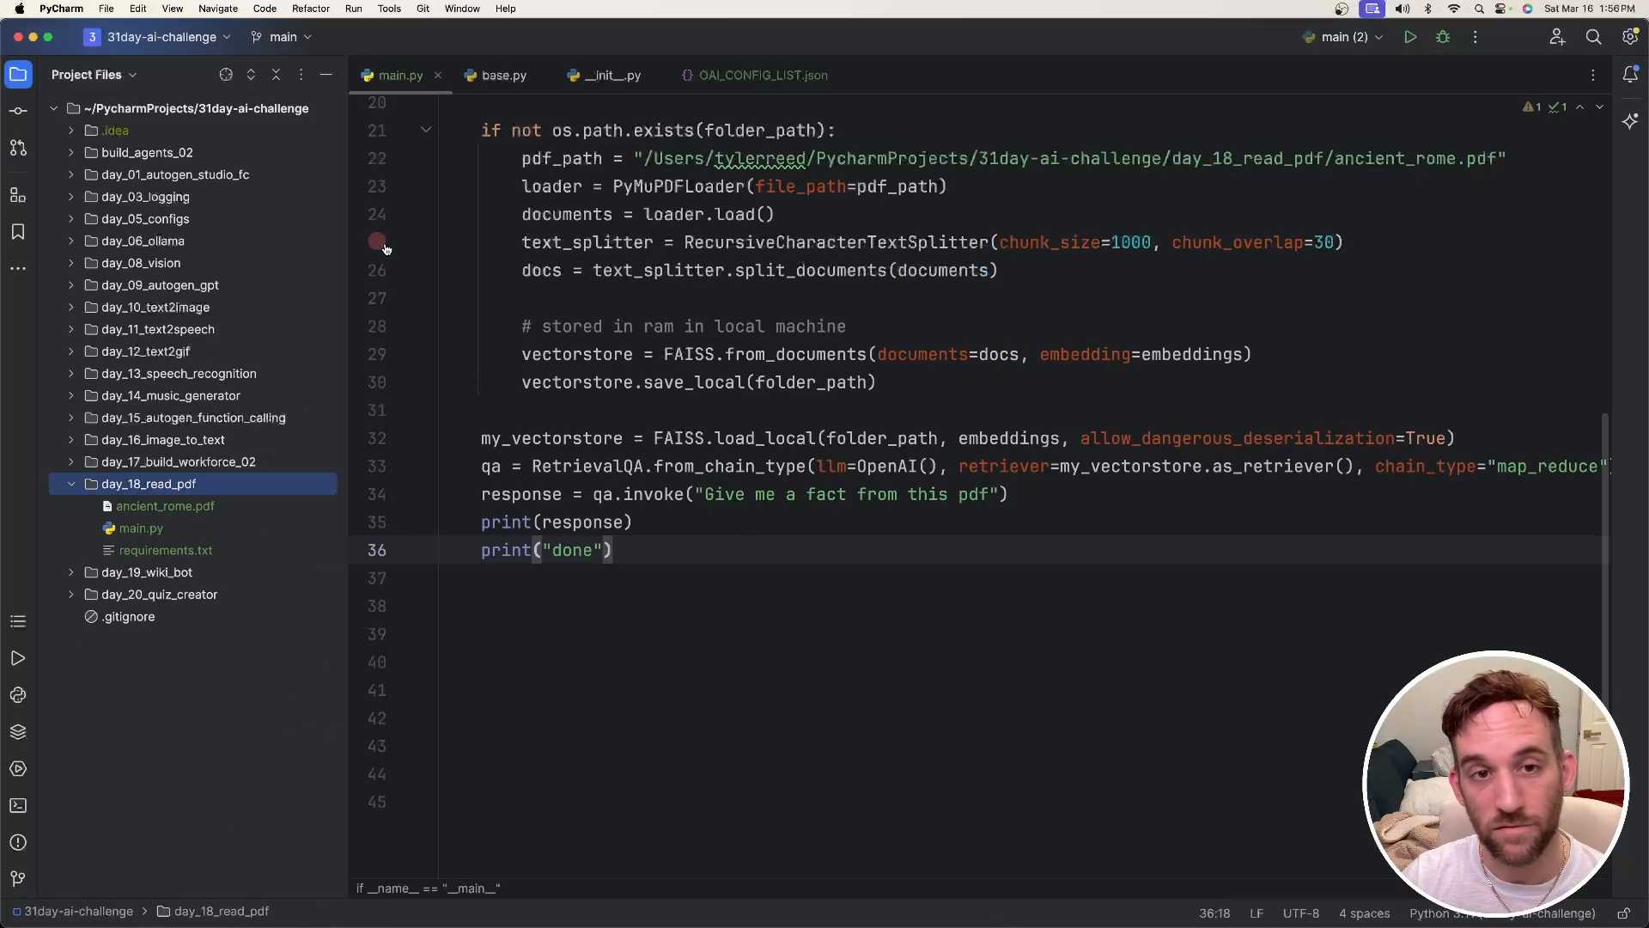
left_click(378, 240)
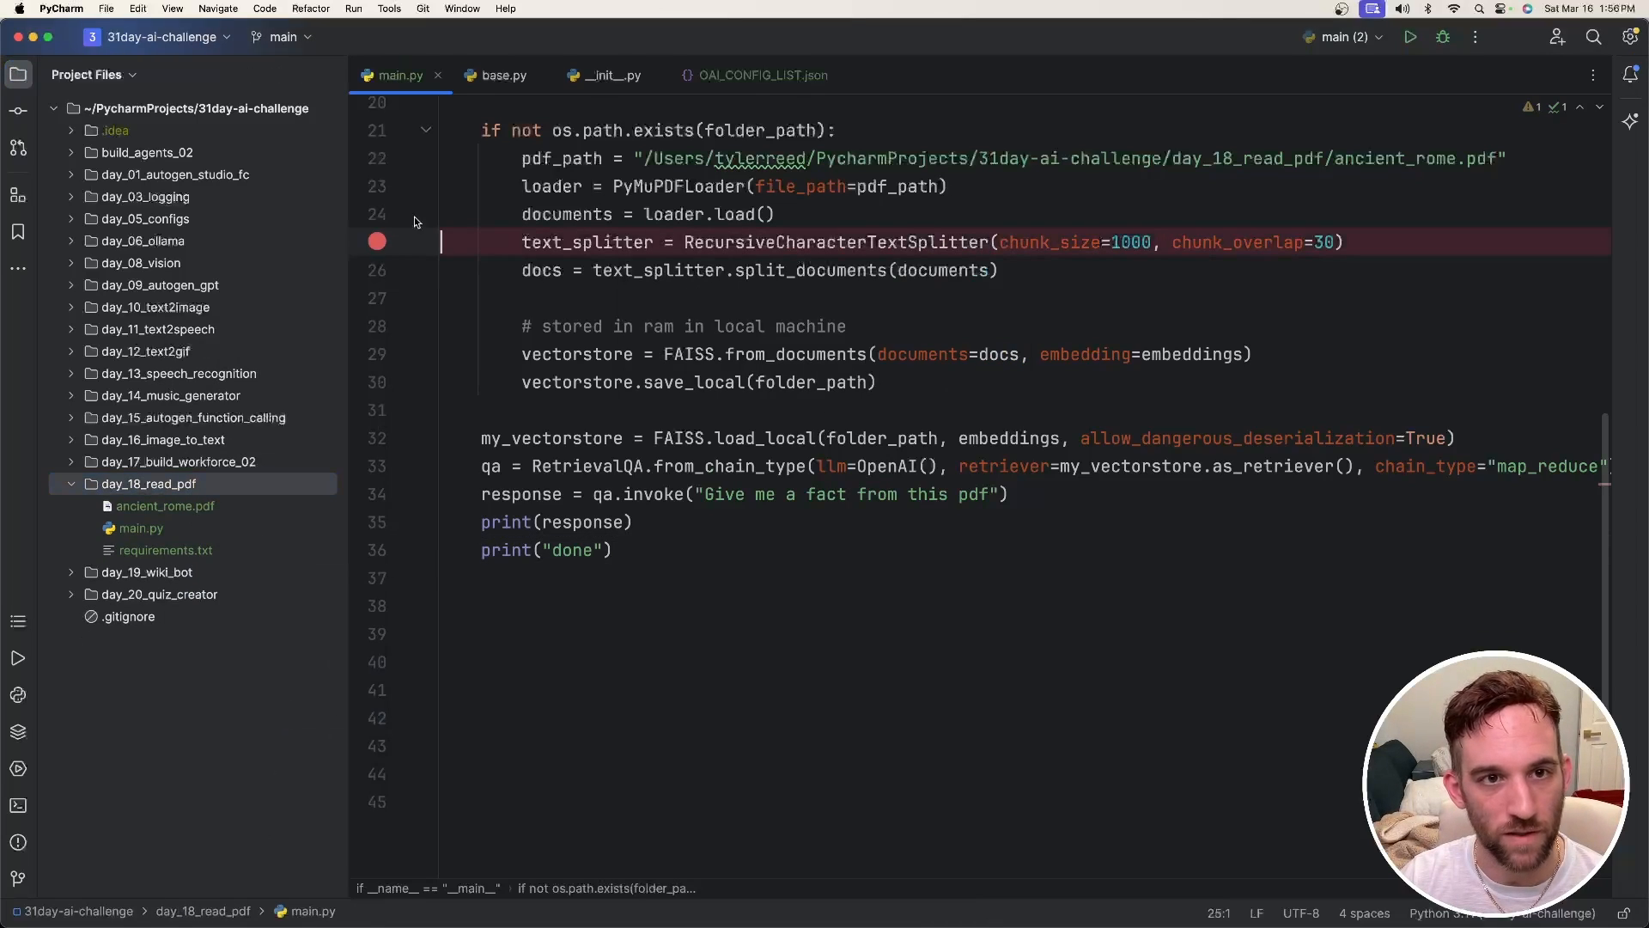
left_click(1441, 38)
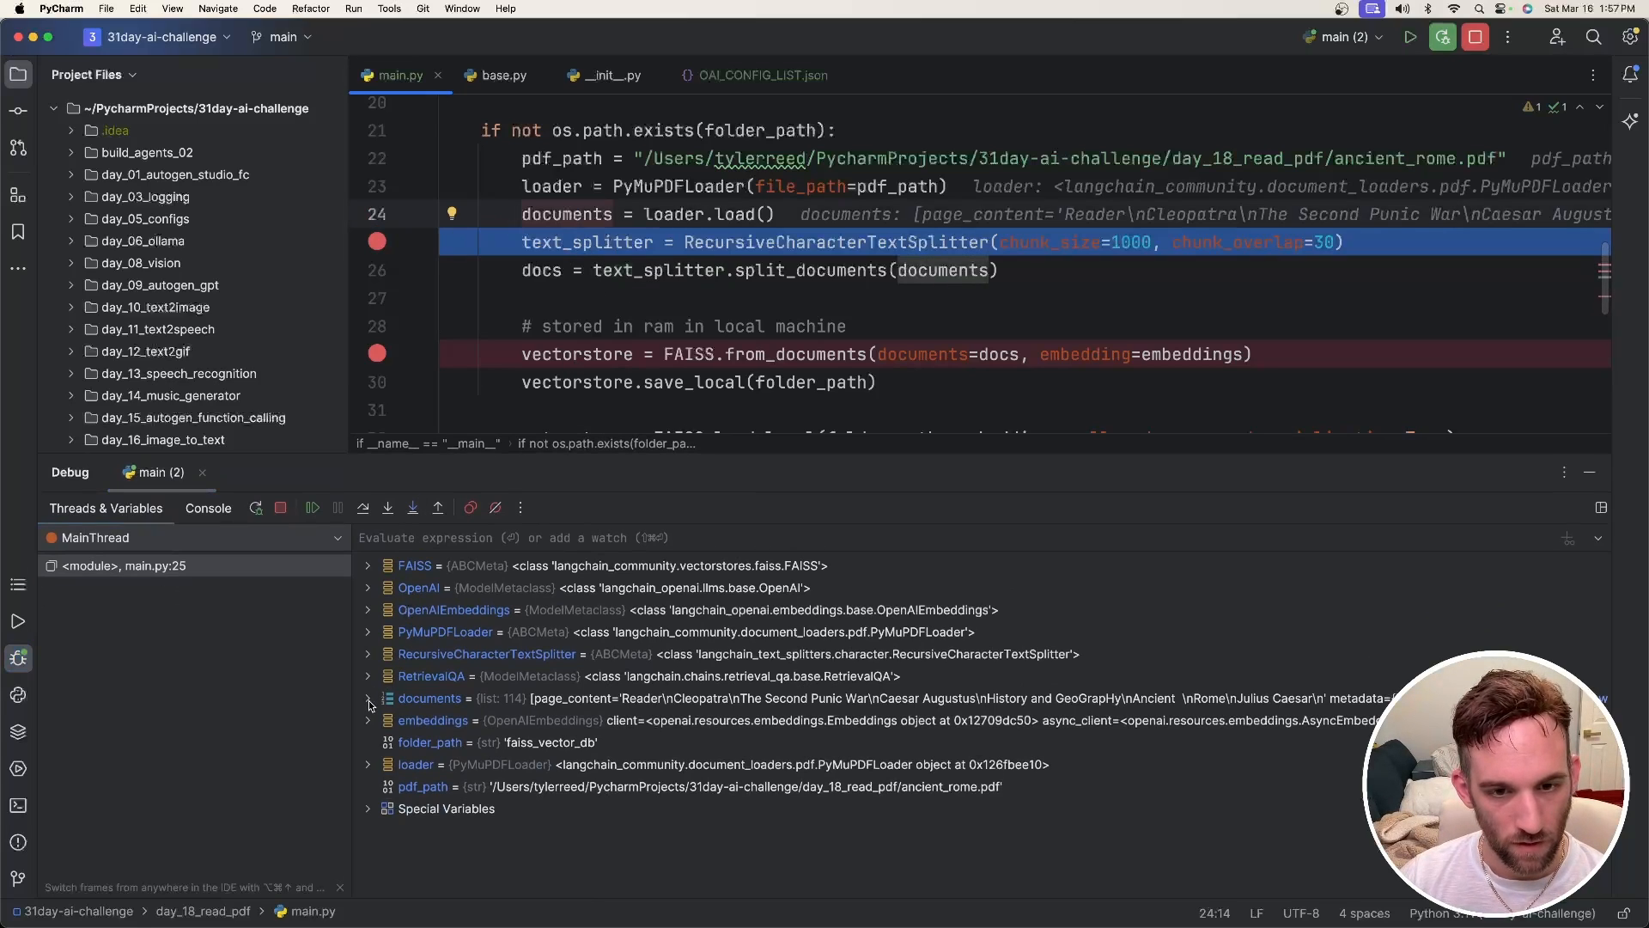
Step: Inspect the 114 loaded document pages in the debugger variables, then resume to the FAISS store breakpoint
left_click(368, 698)
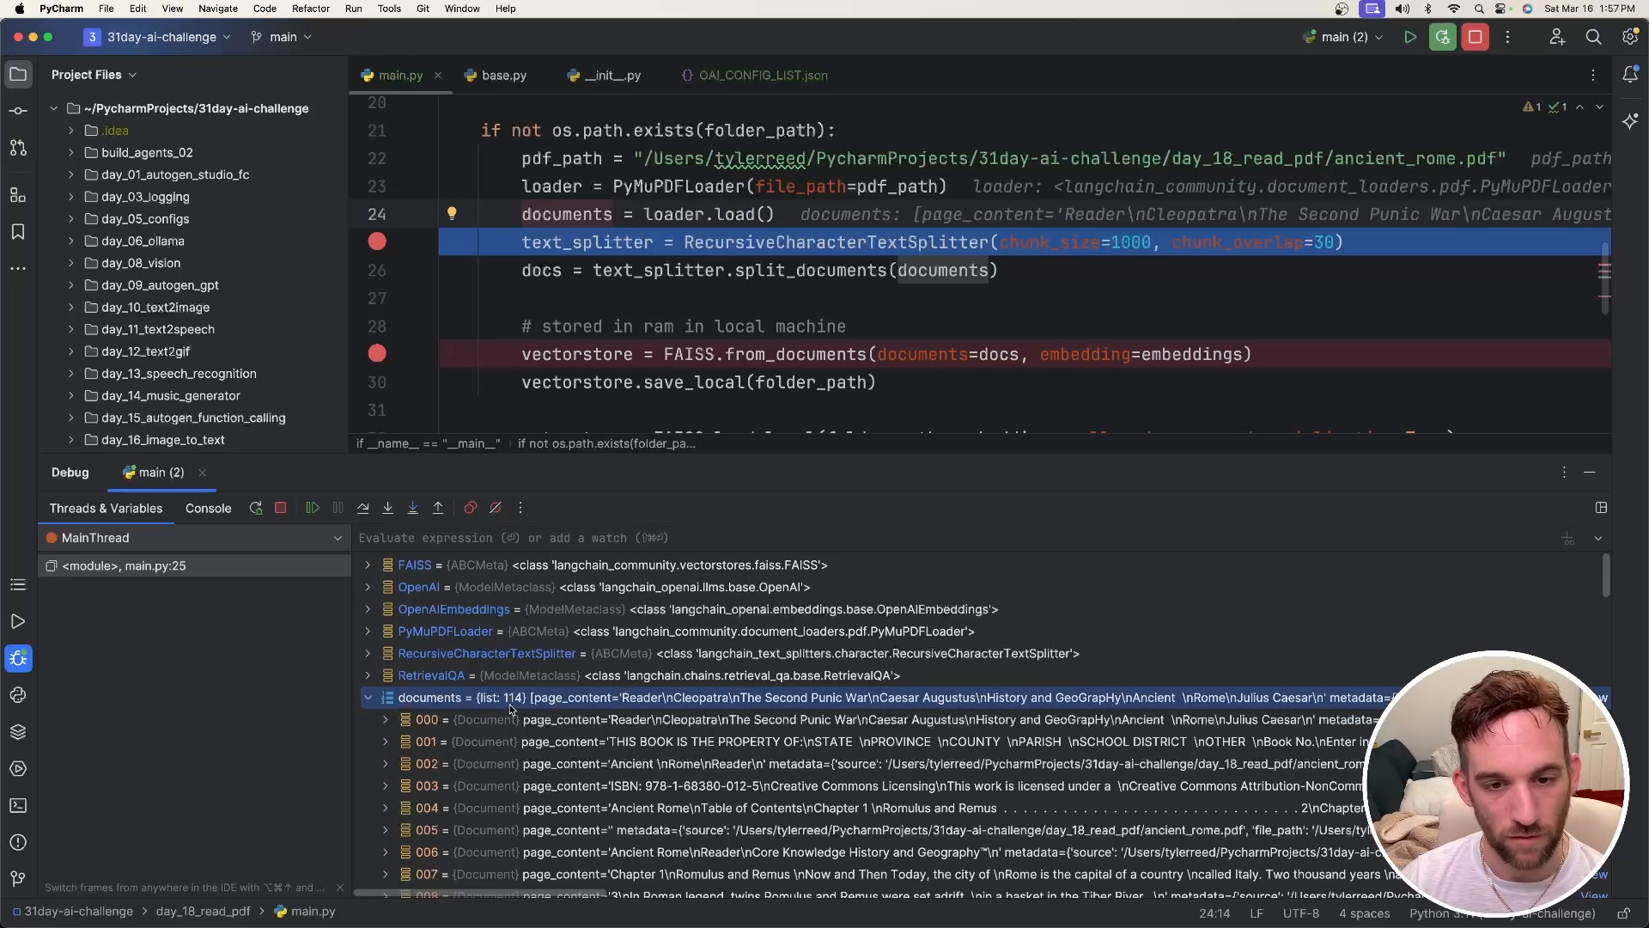
scroll("down", 3)
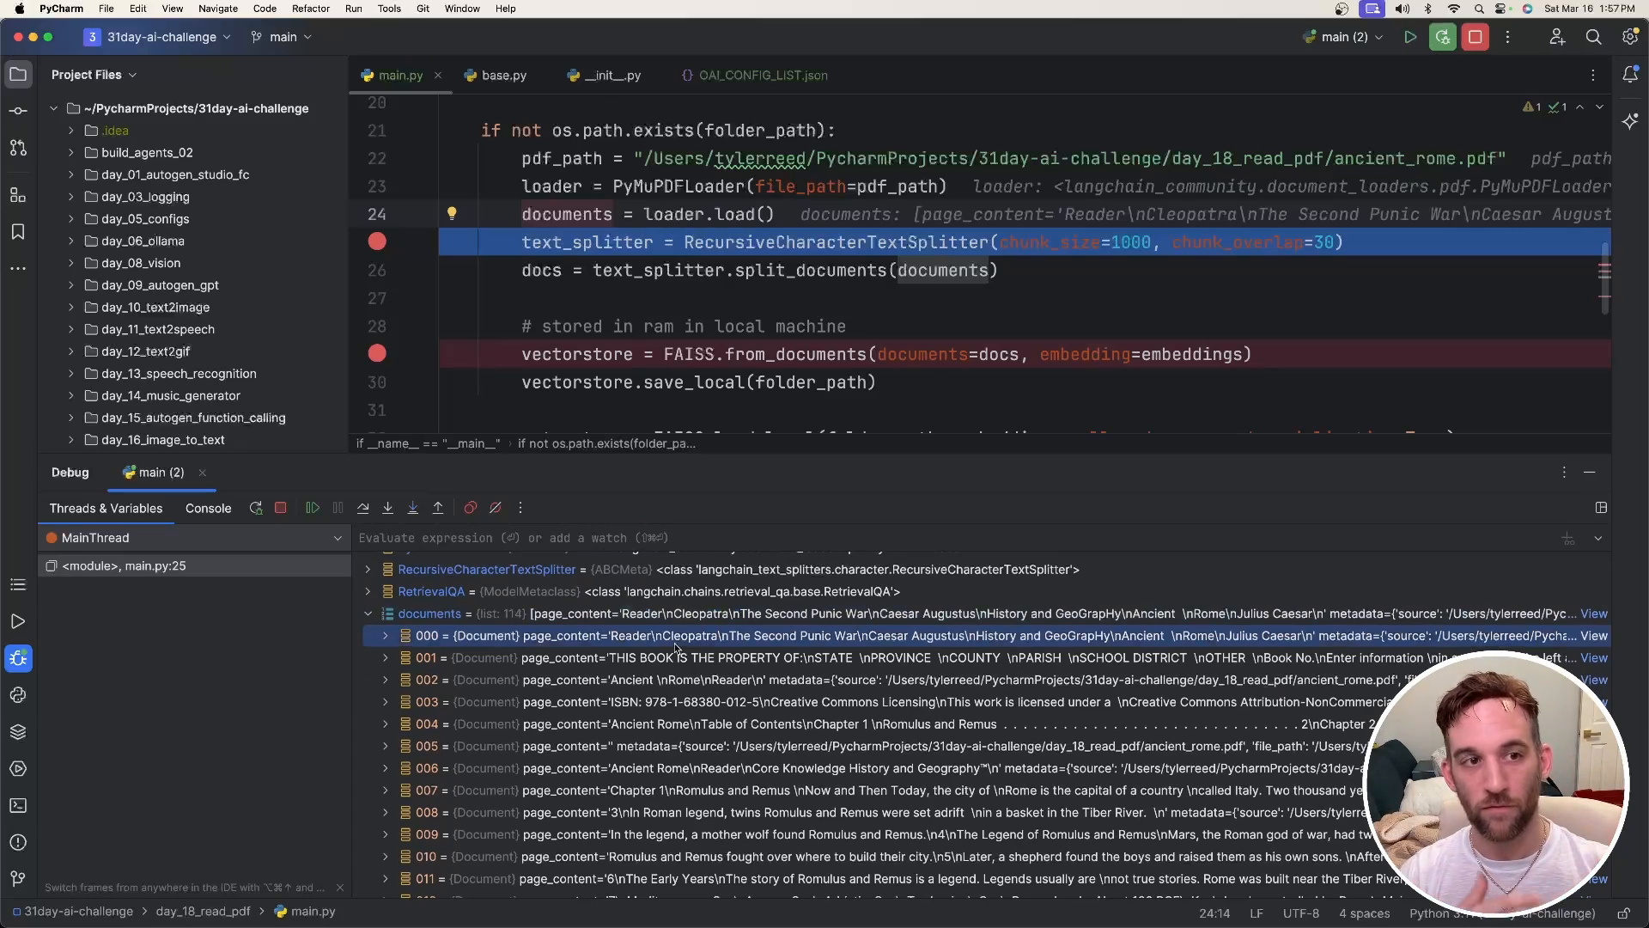
scroll("down", 3)
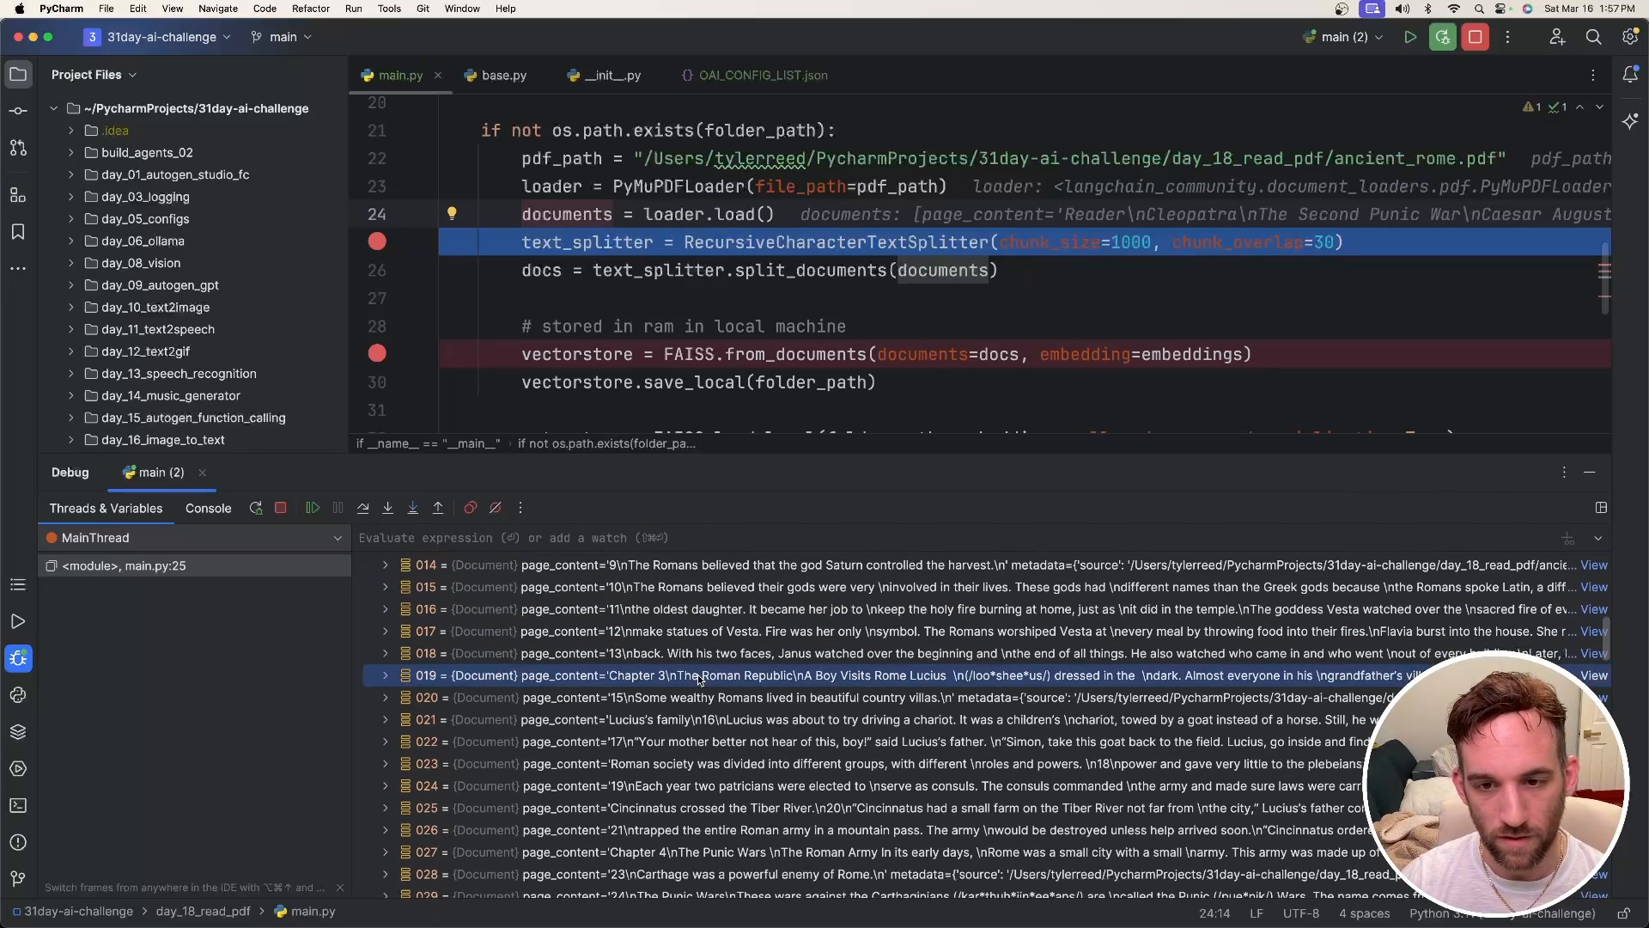
scroll("down", 3)
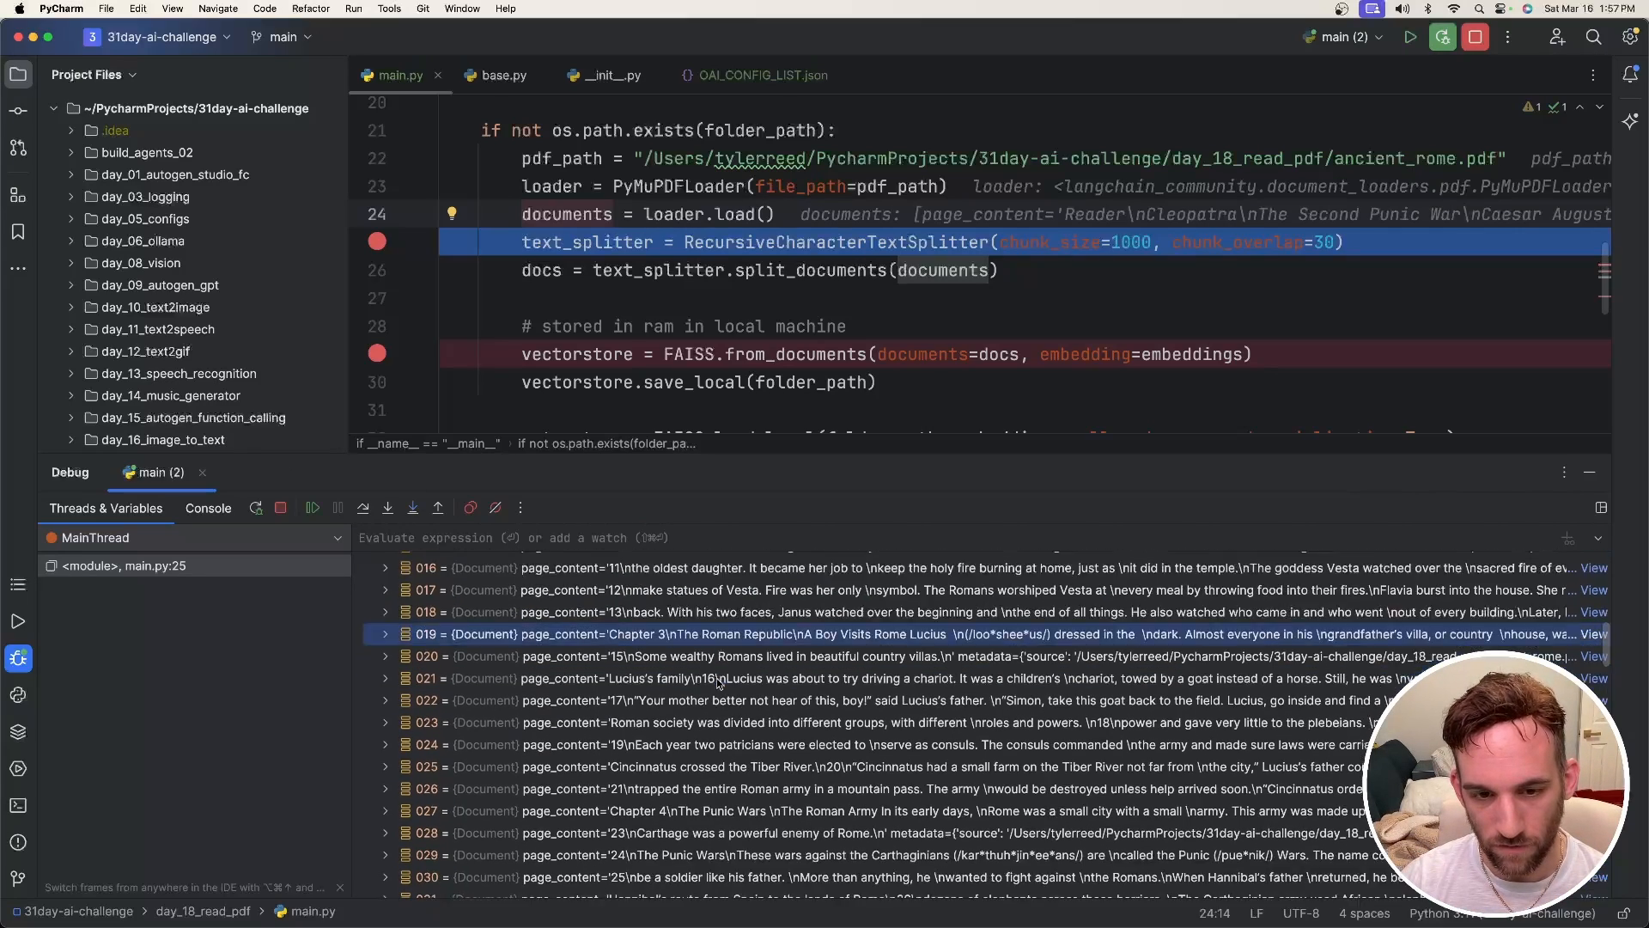
scroll("down", 3)
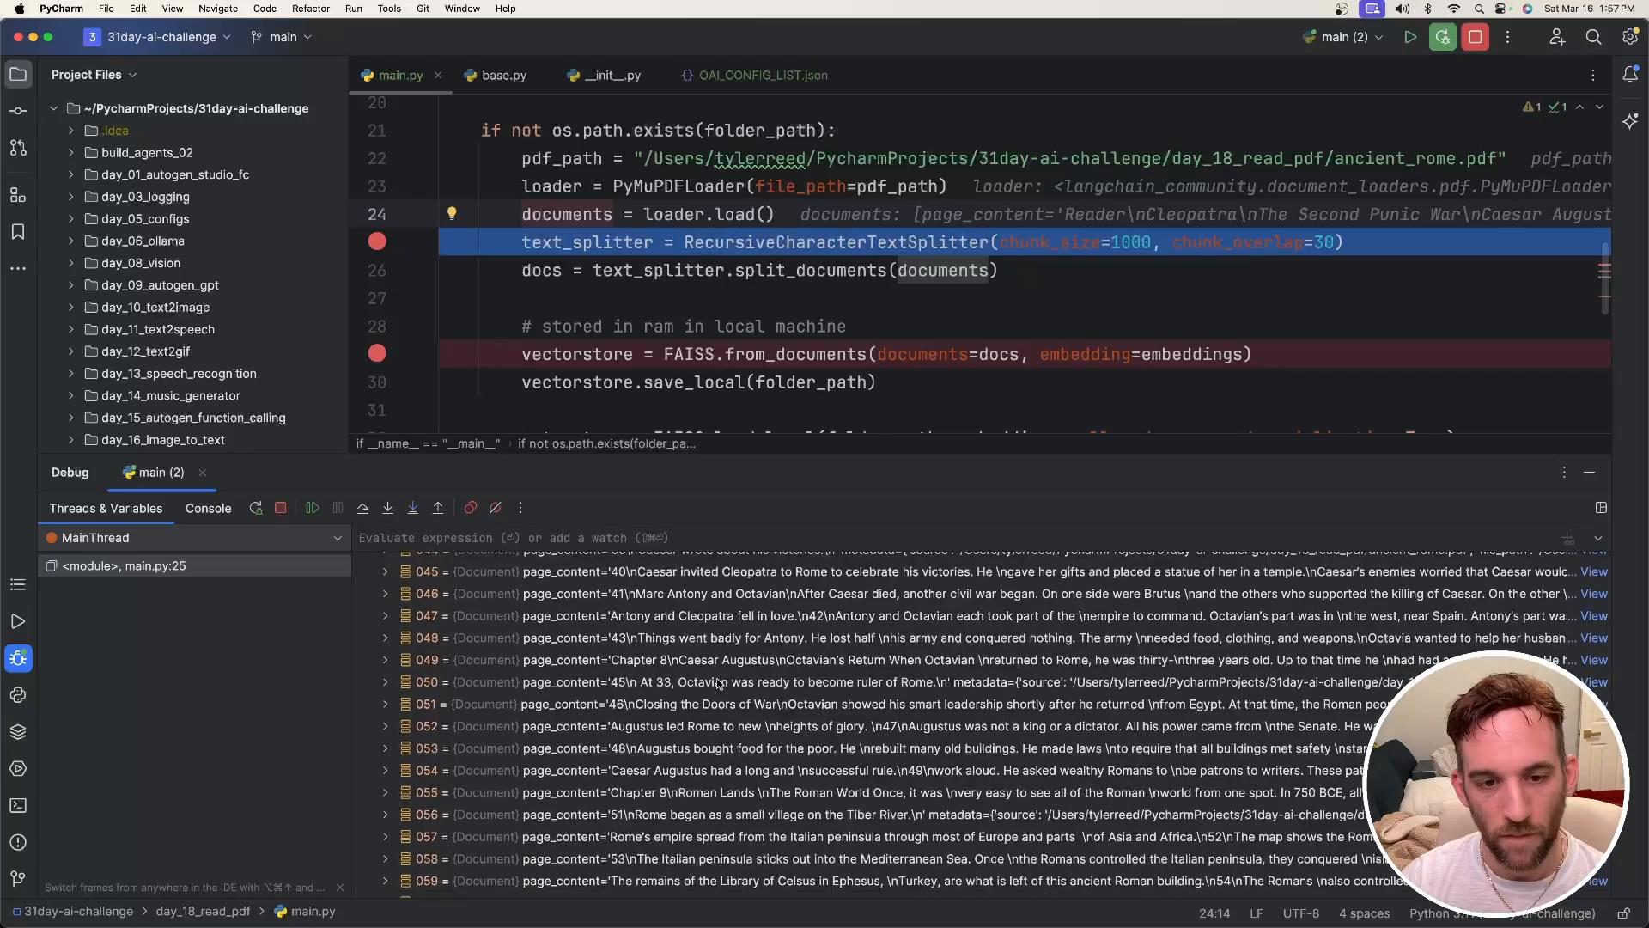
scroll("down", 3)
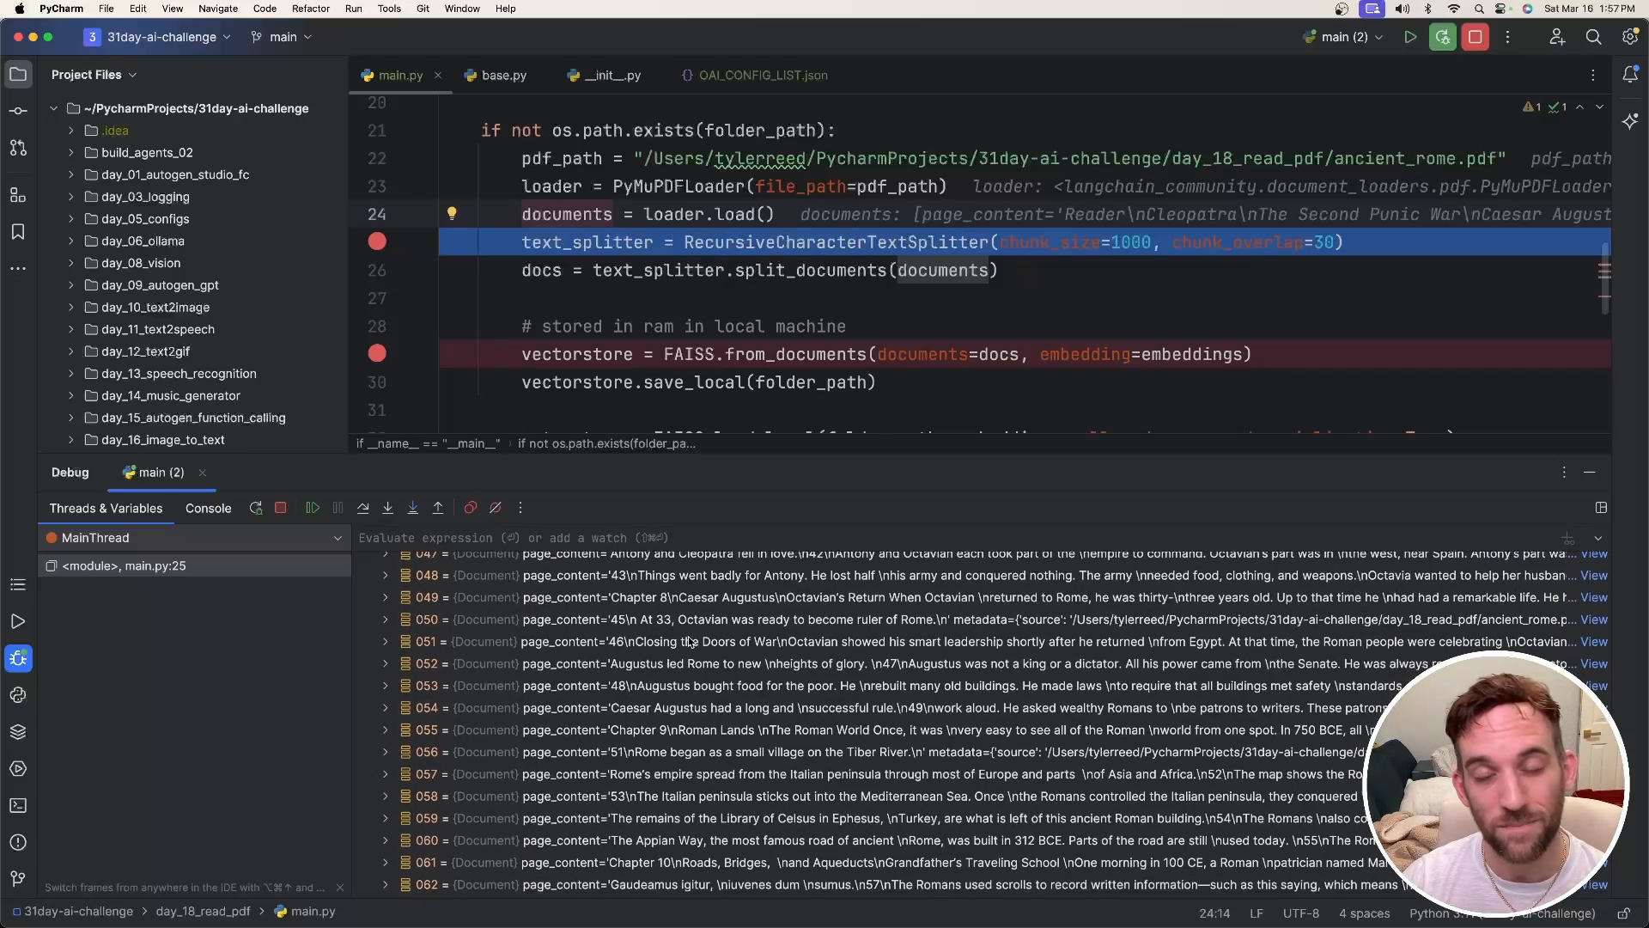
left_click(313, 507)
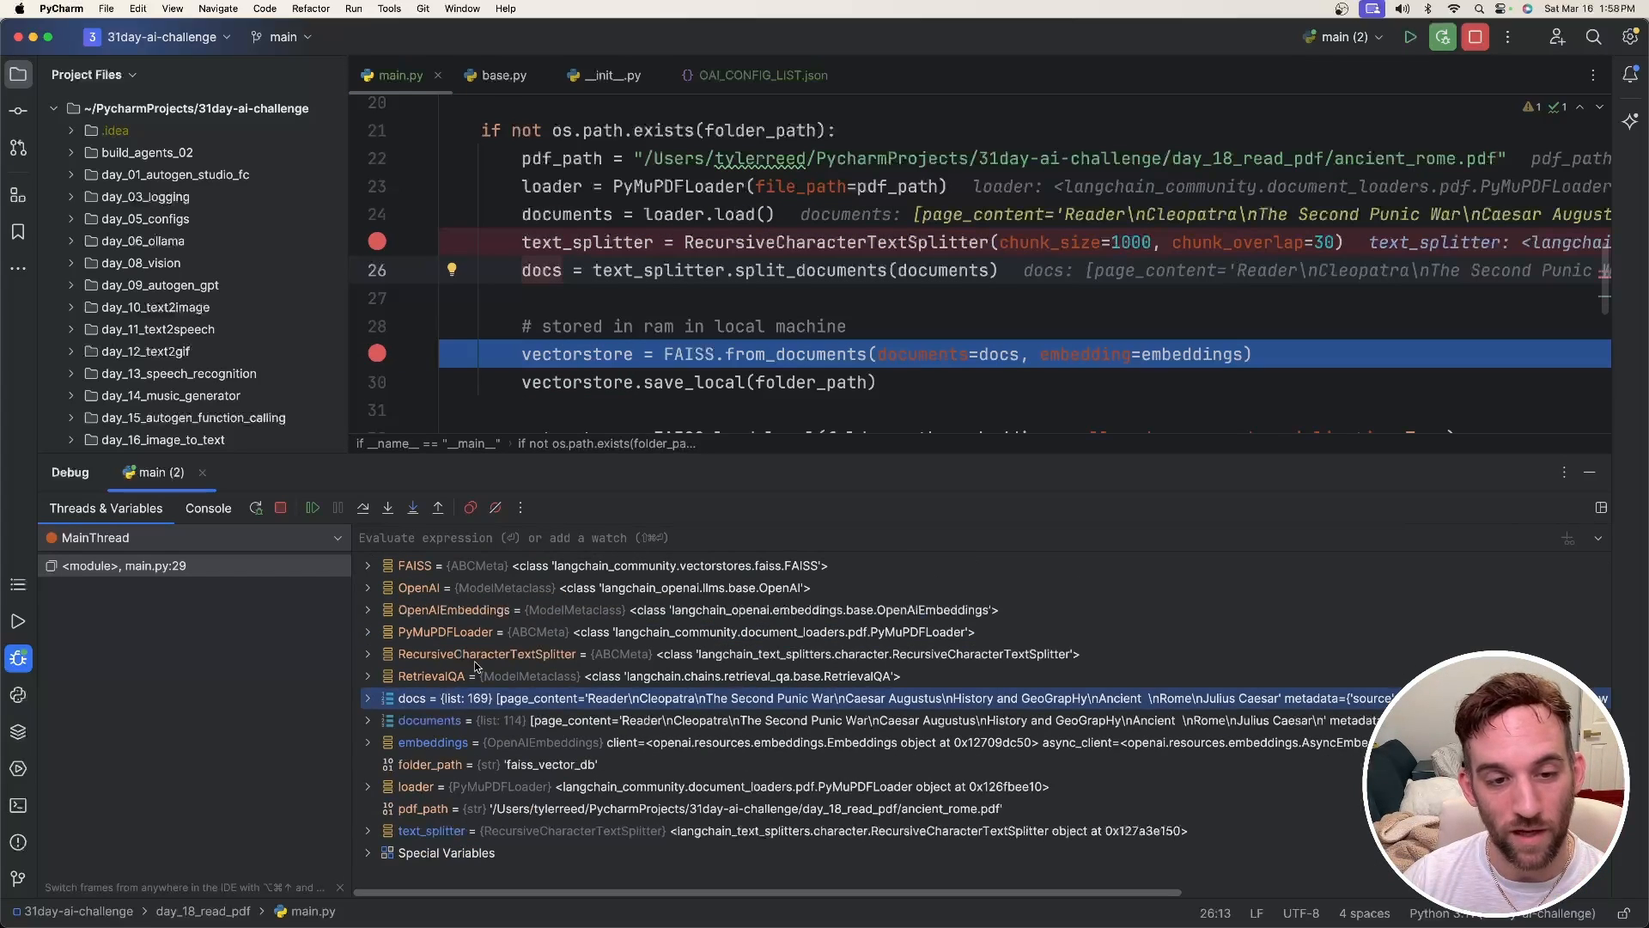
left_click(464, 720)
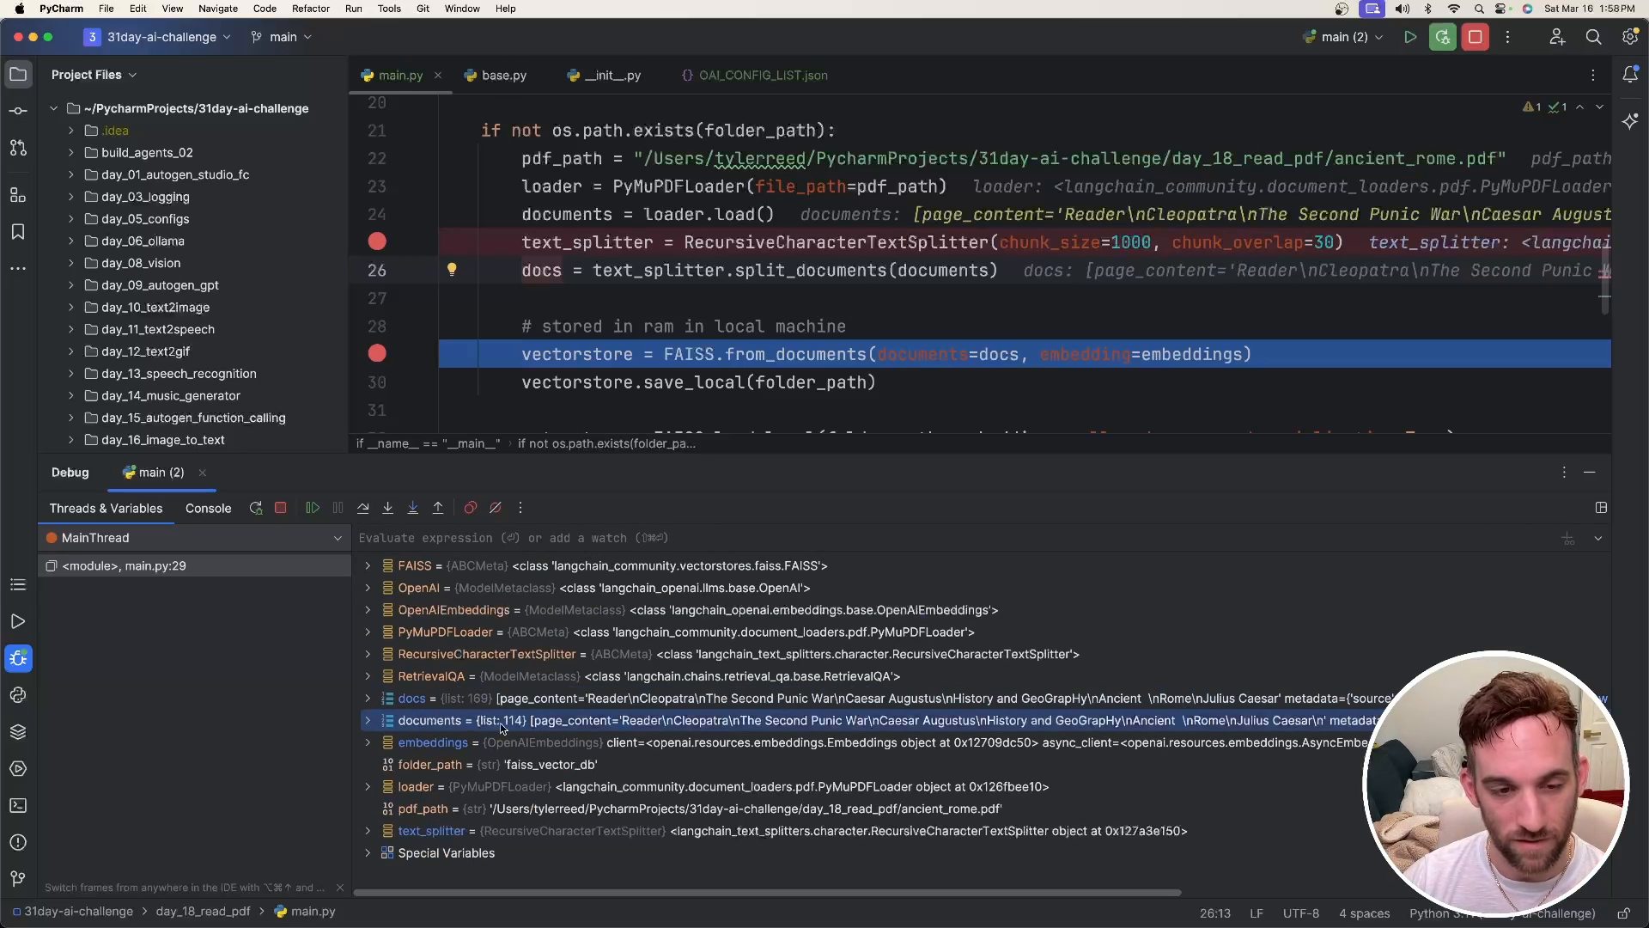
left_click(445, 698)
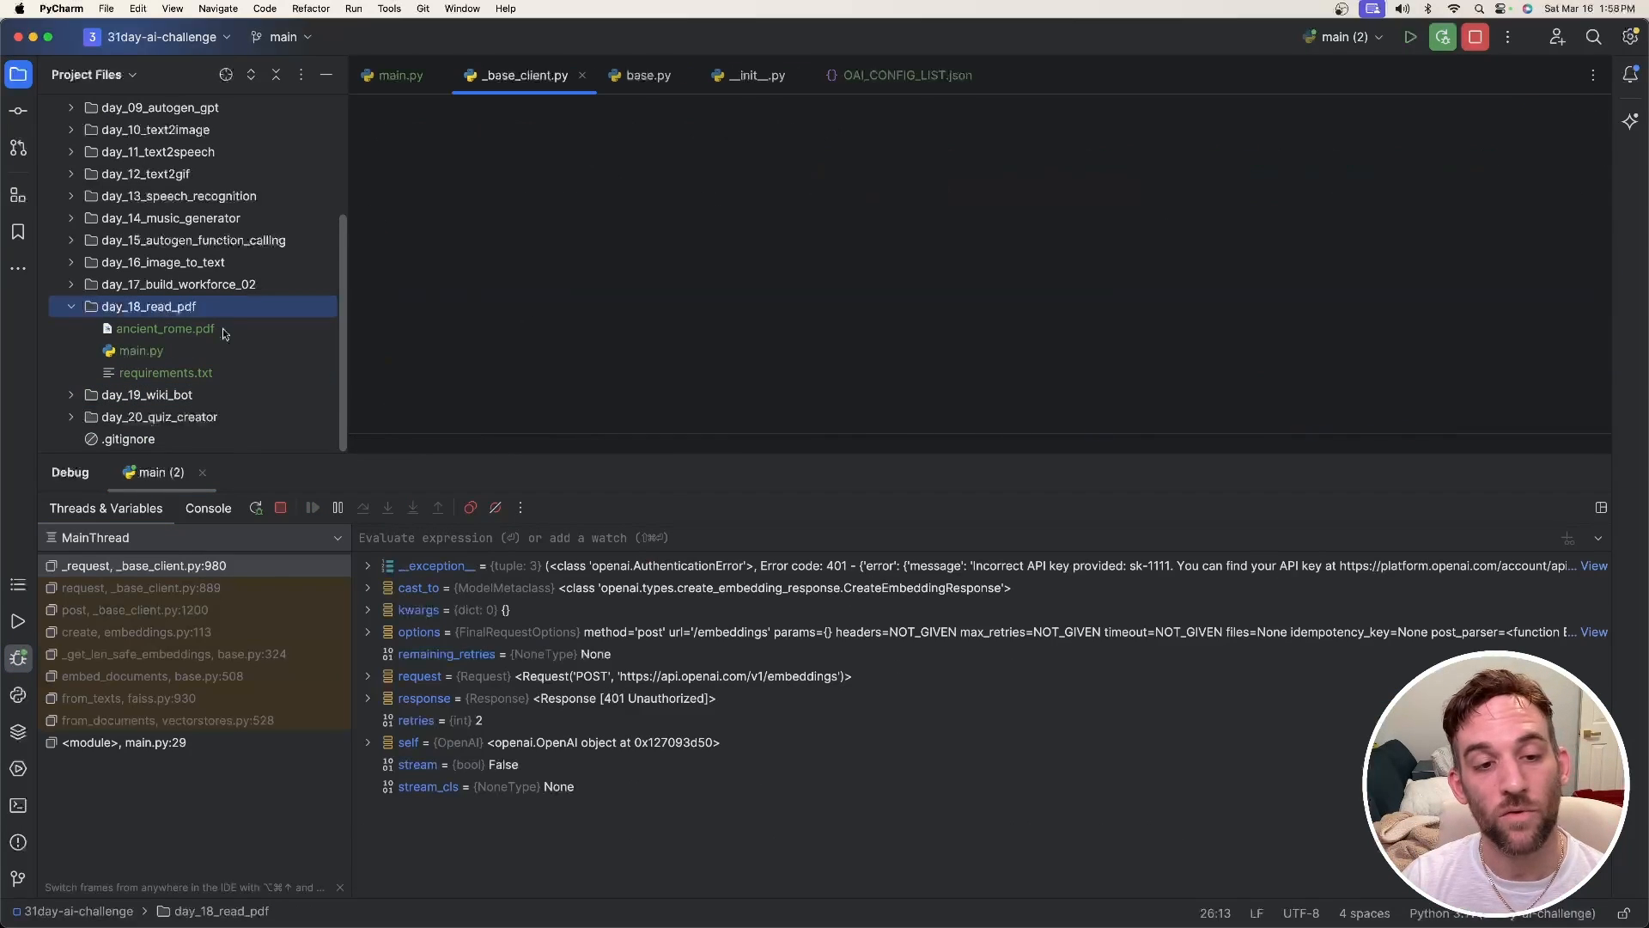
Step: Run main.py with the word-for-word chapter 10 paragraph query
left_click(128, 566)
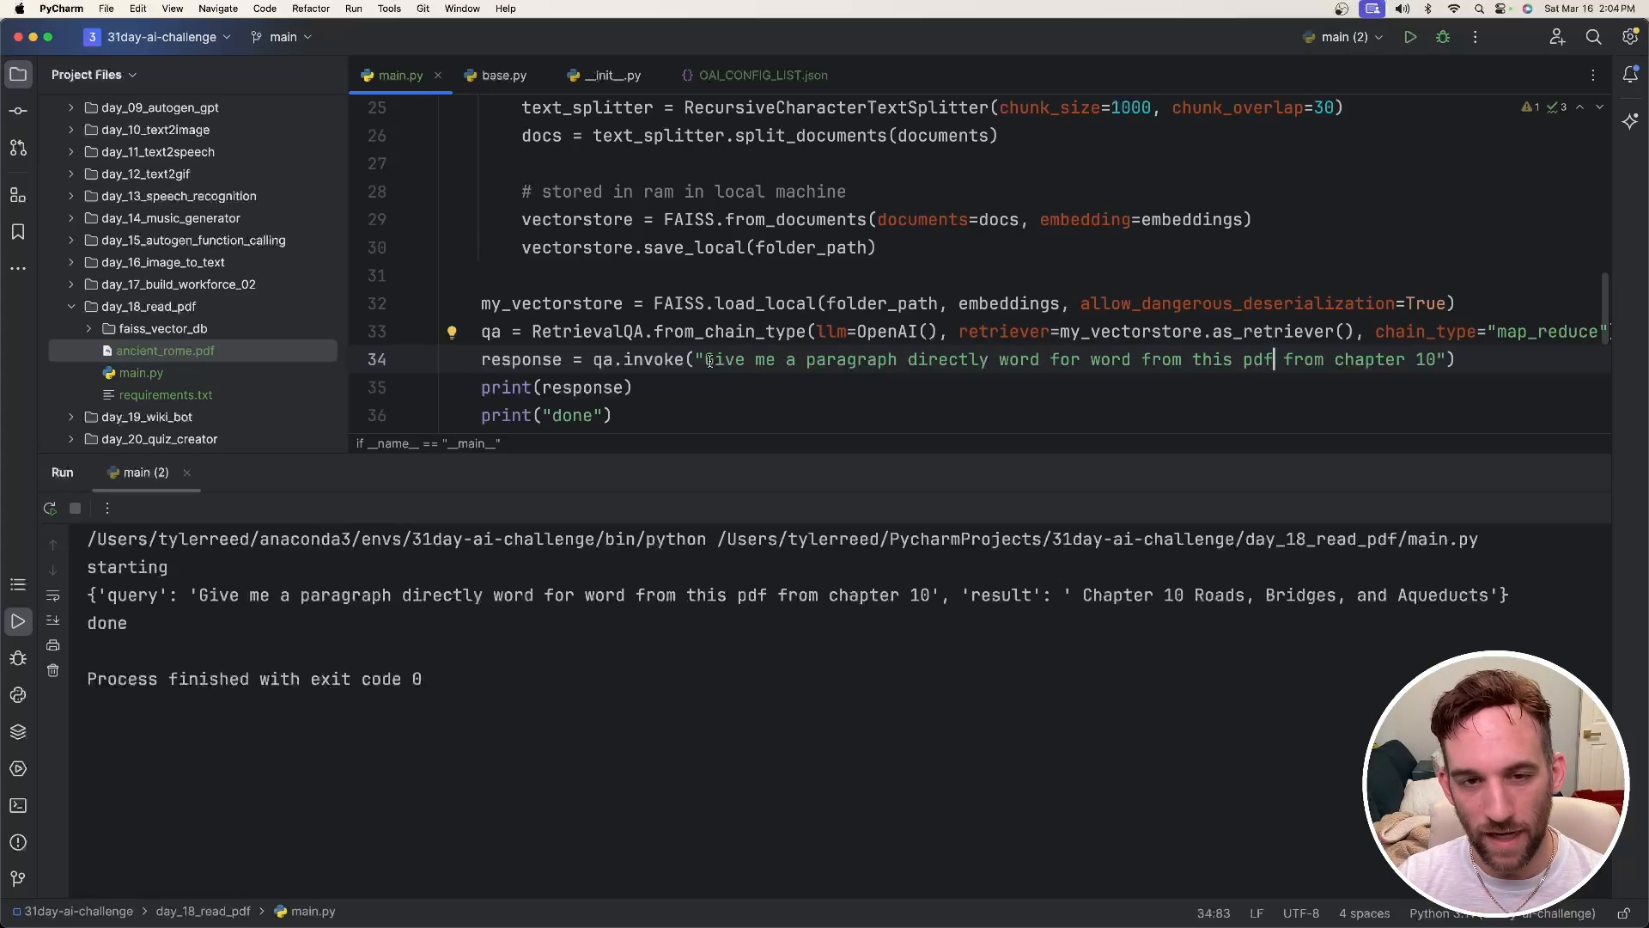
Step: Select the returned 'Chapter 10 Roads, Bridges, and Aqueducts' result in the Run console
left_click_drag(705, 359, 1240, 359)
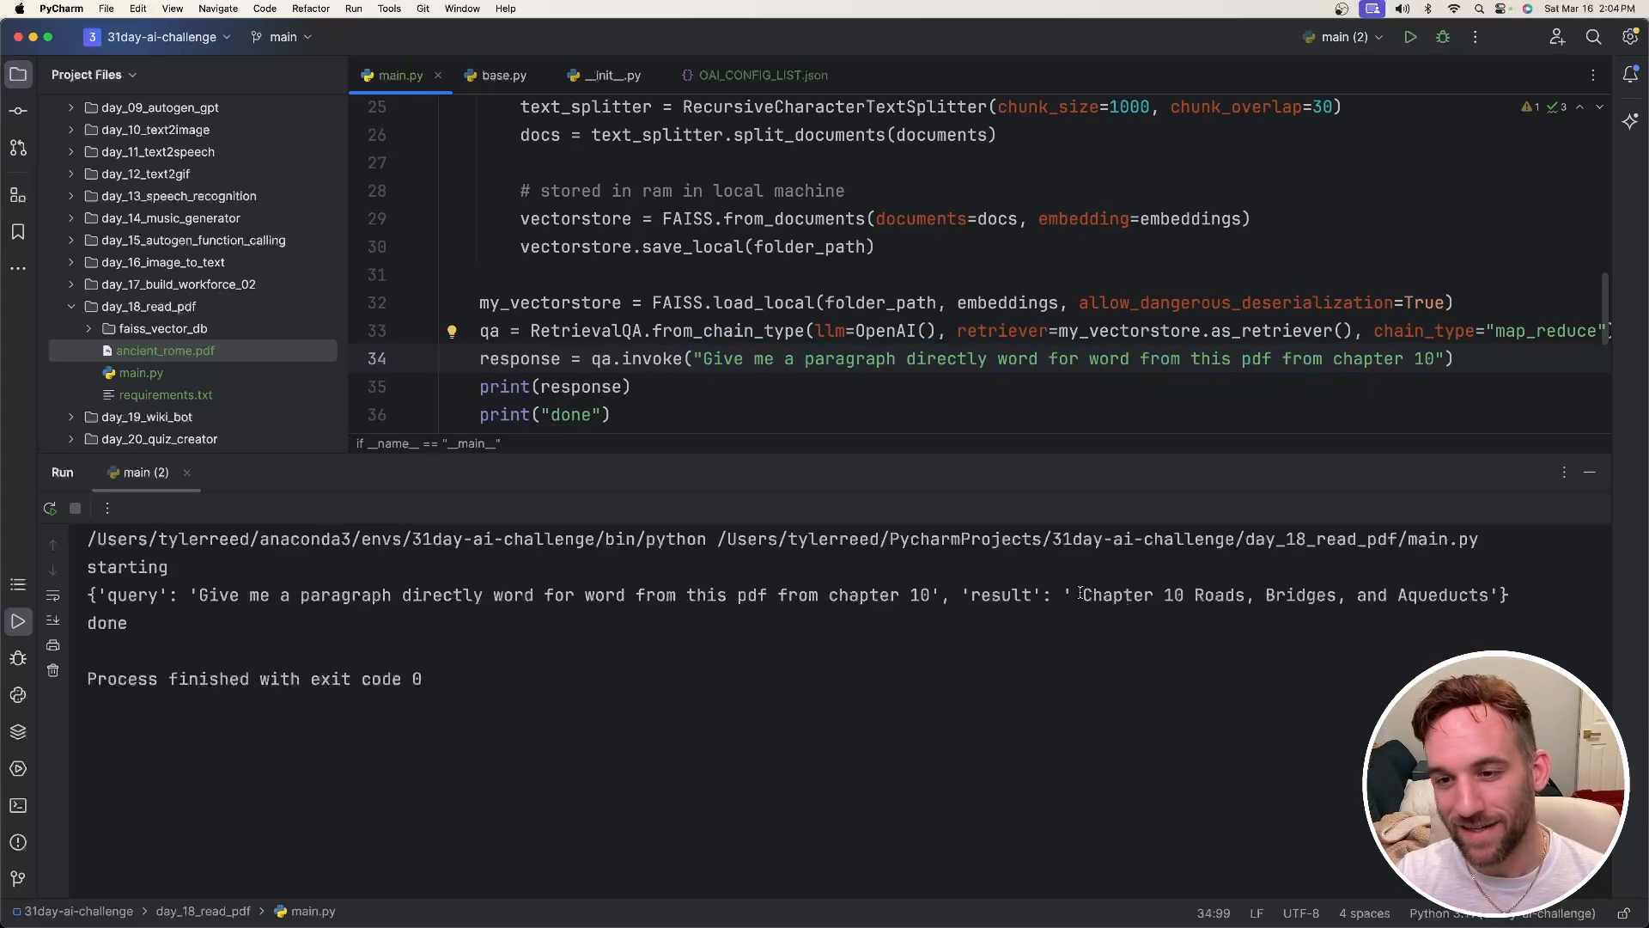
left_click_drag(1085, 594, 1487, 594)
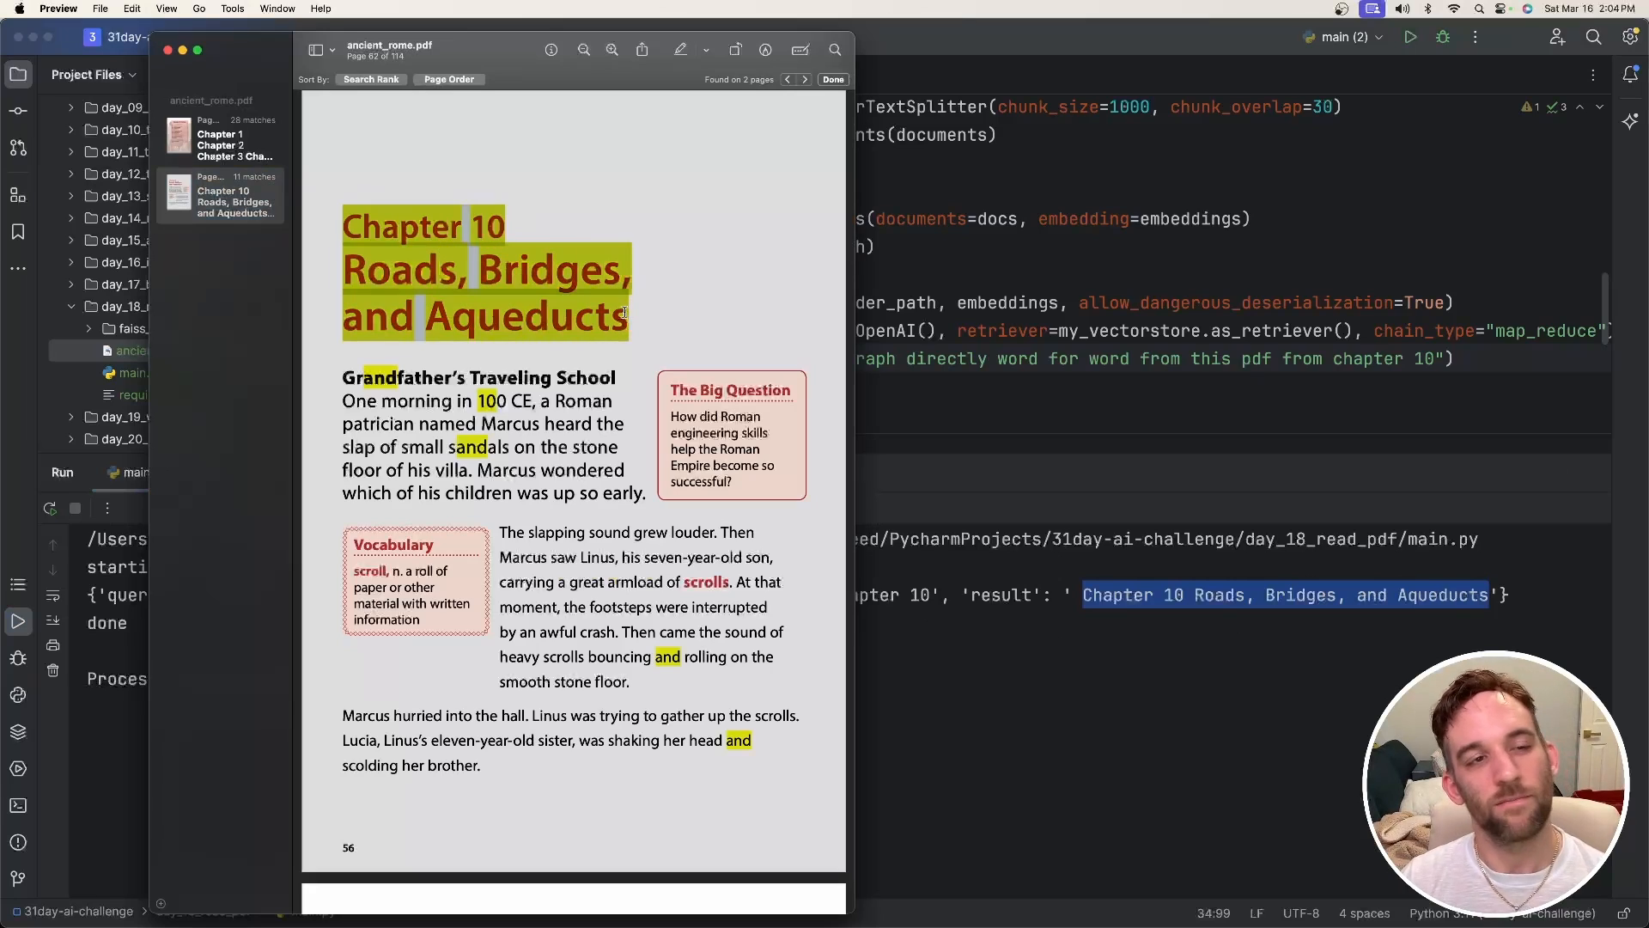
Step: Jump from the contents match to the Chapter 10 opening page in Preview and read down into the chapter
left_click(220, 139)
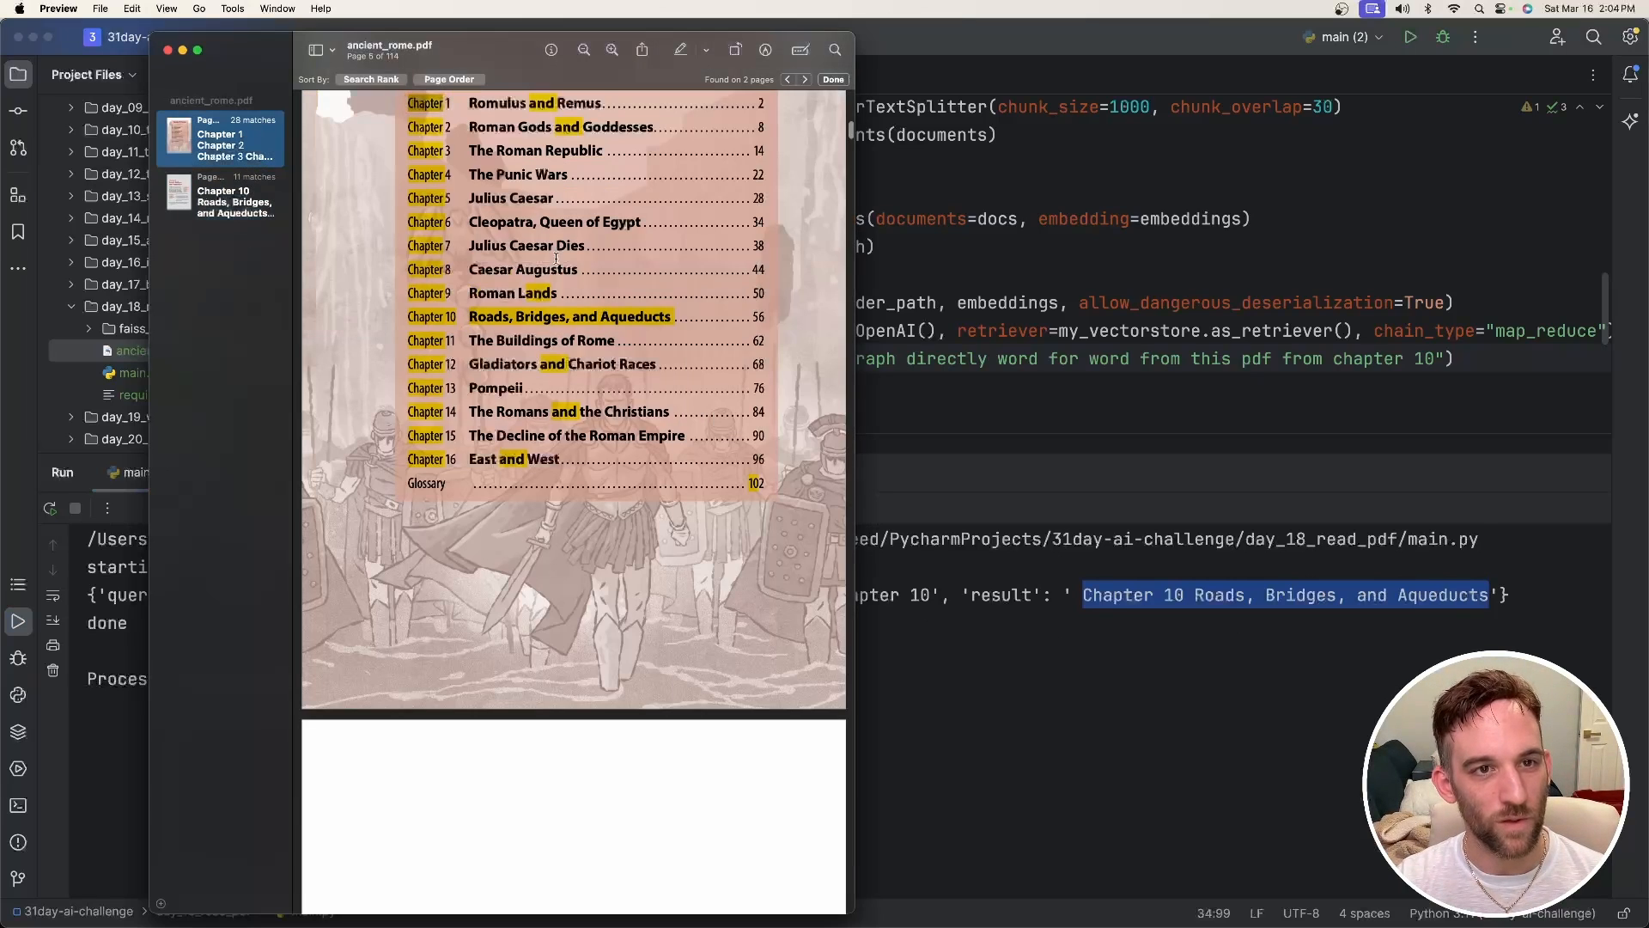
left_click(220, 202)
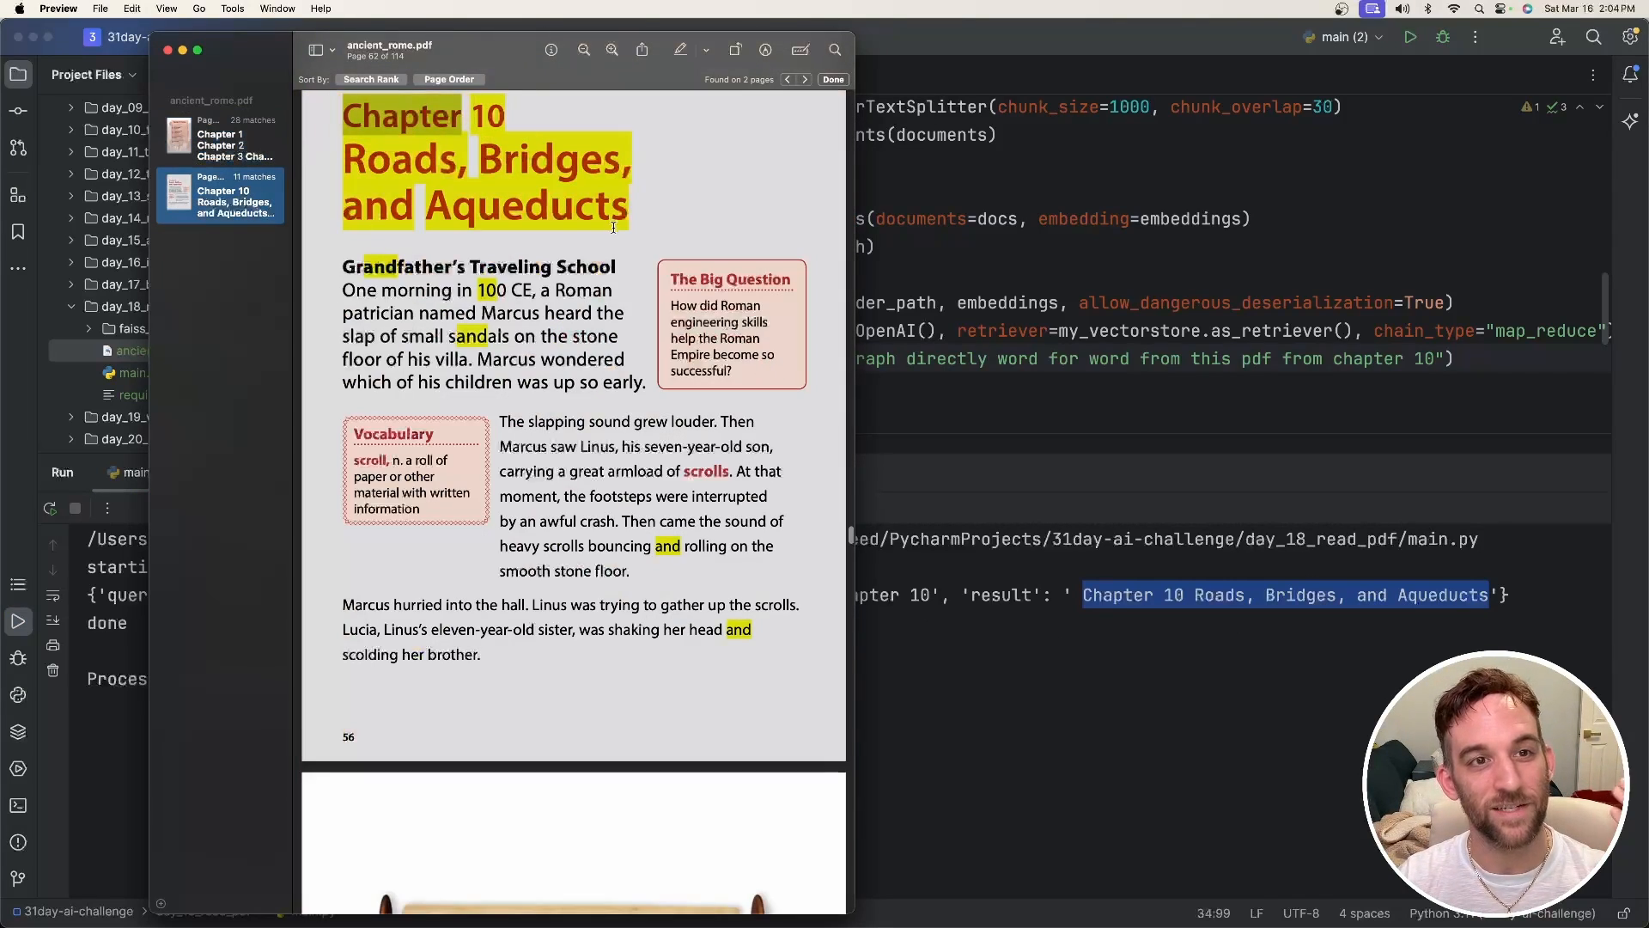
scroll("down", 3)
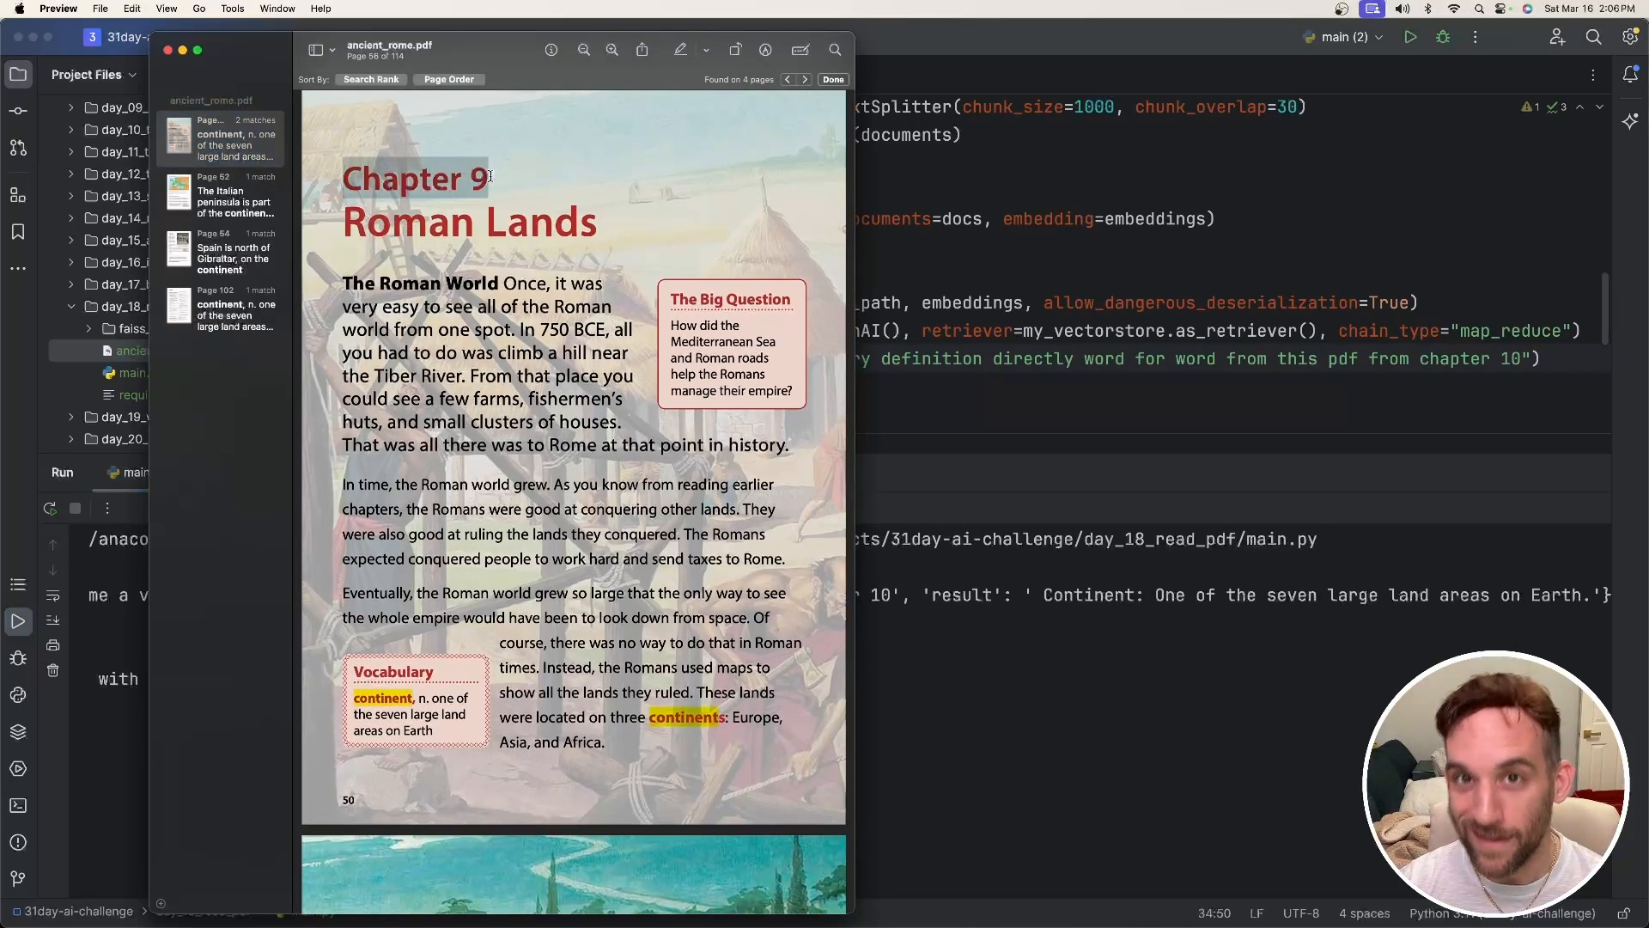
scroll("down", 3)
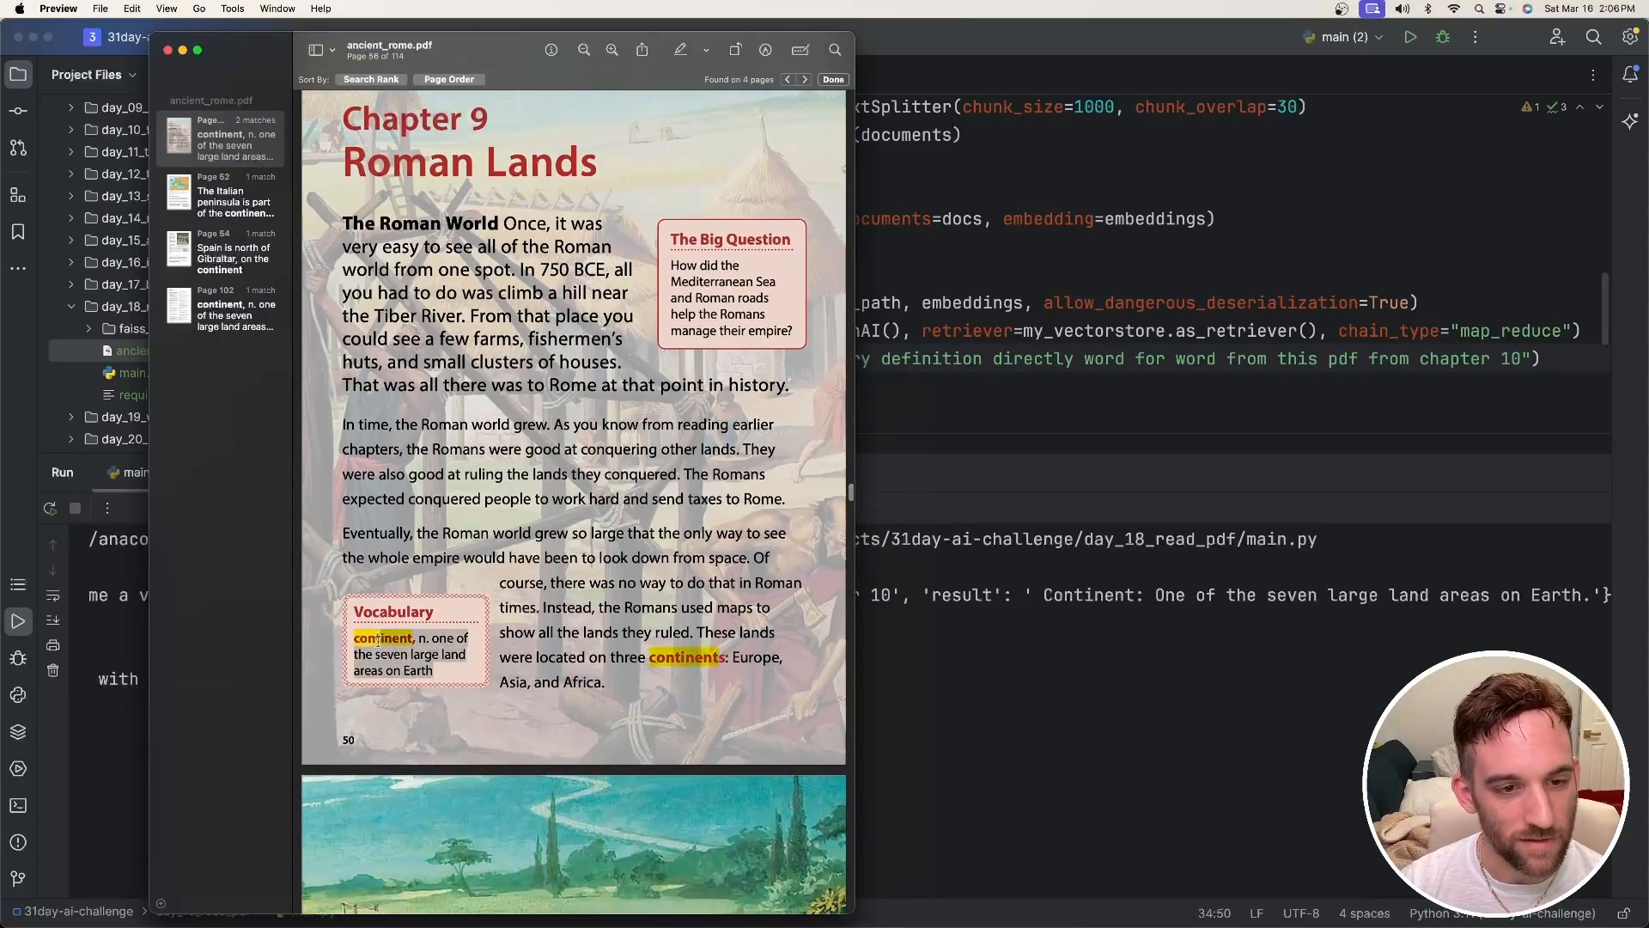